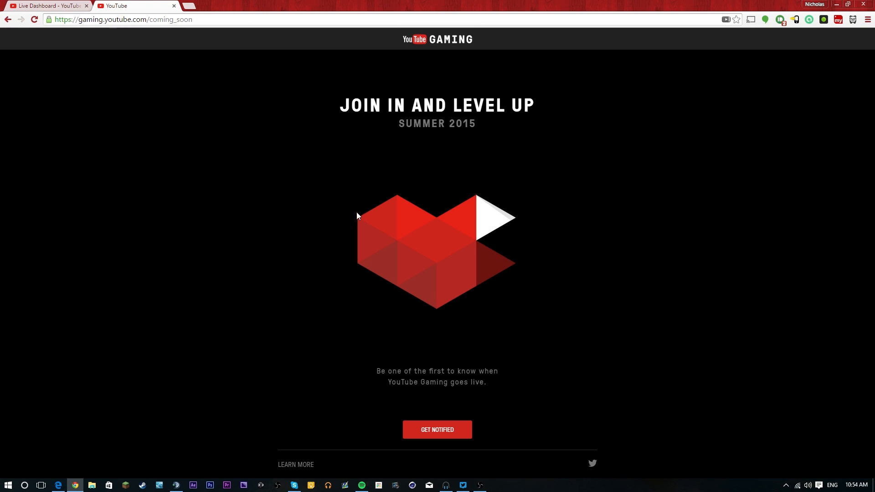
# Switch to the Live Dashboard browser tab, where the stream shows offline.
pyautogui.click(44, 5)
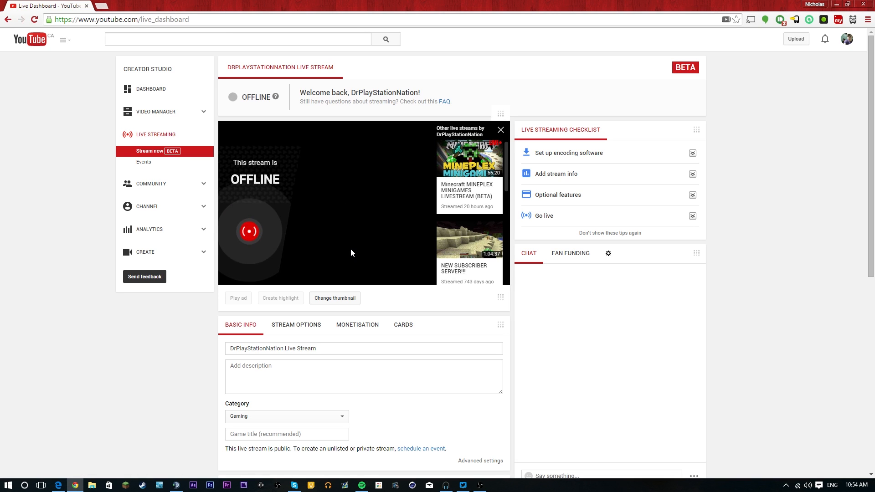
pyautogui.click(478, 484)
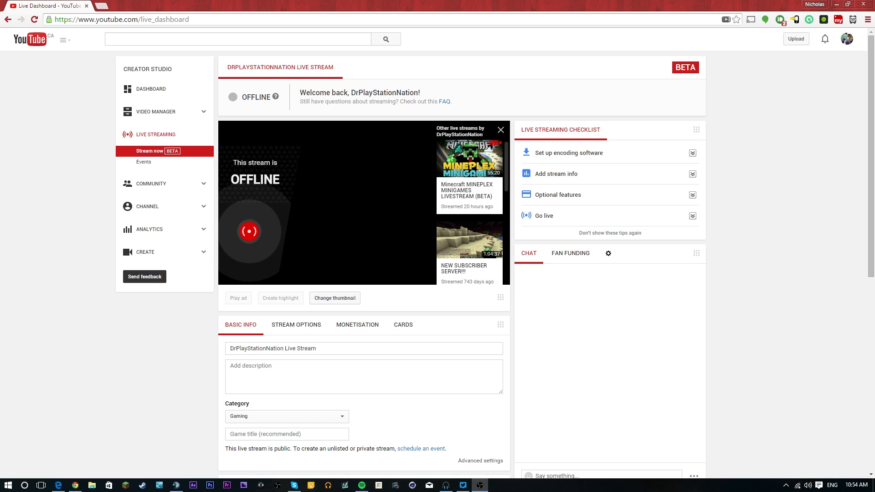
pyautogui.moveTo(154, 152)
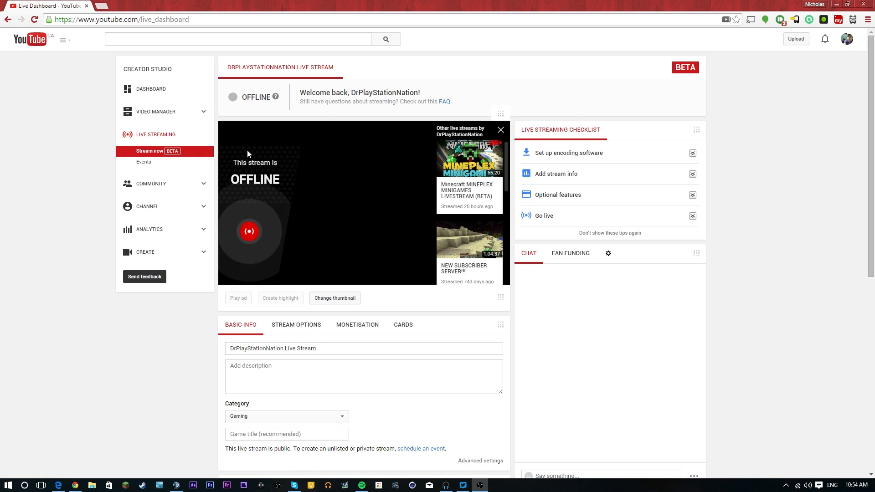
pyautogui.scroll(-3)
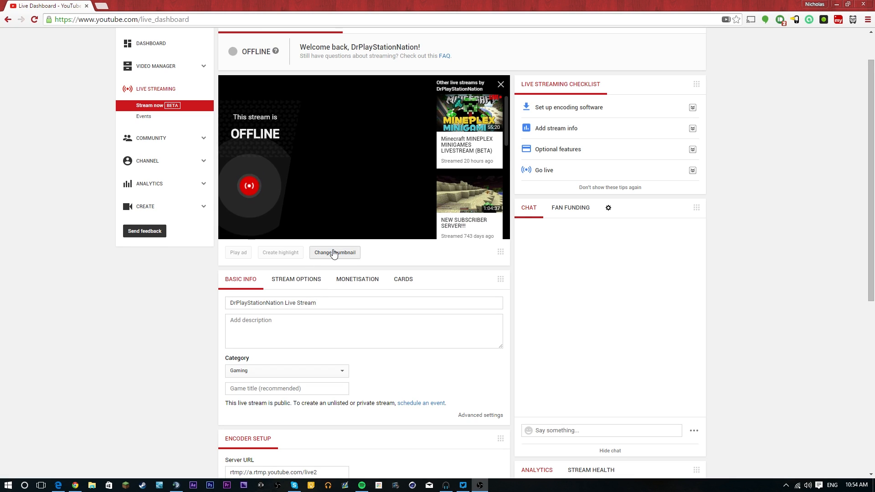
pyautogui.scroll(-3)
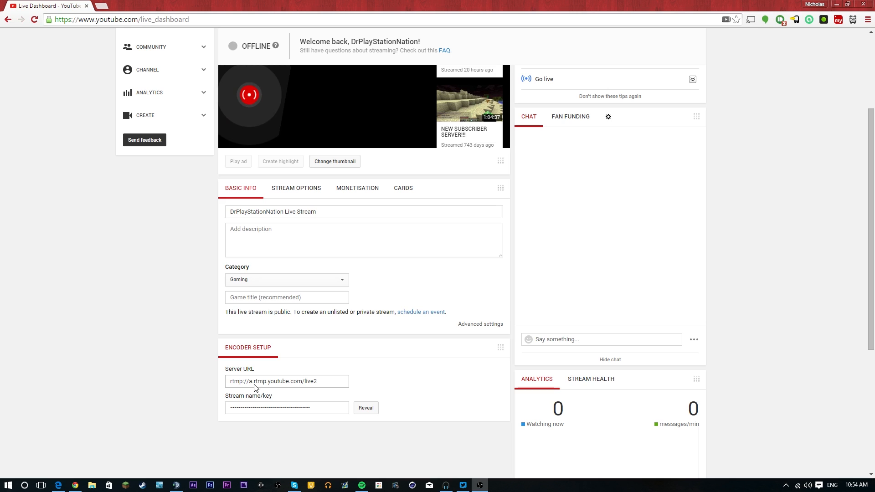
pyautogui.moveTo(258, 383)
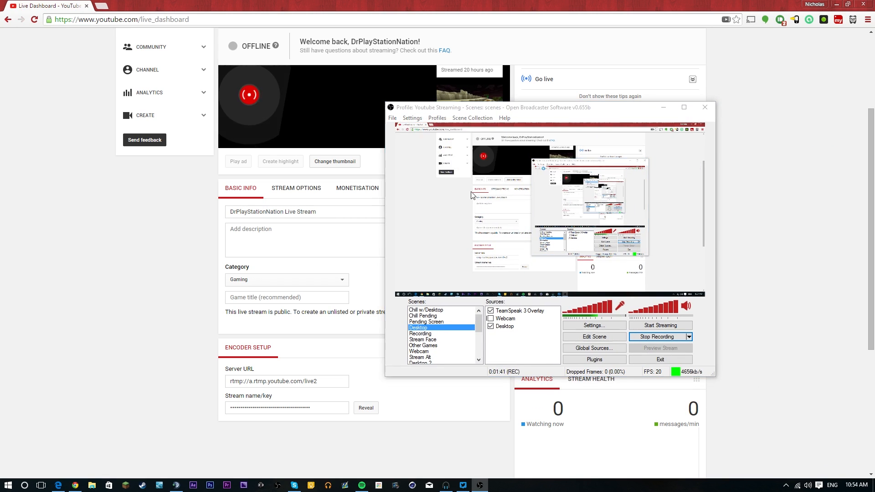
# Confirm OBS streams to Custom server rtmp://a.rtmp.youtube.com/live2 with a stream key.
pyautogui.click(594, 325)
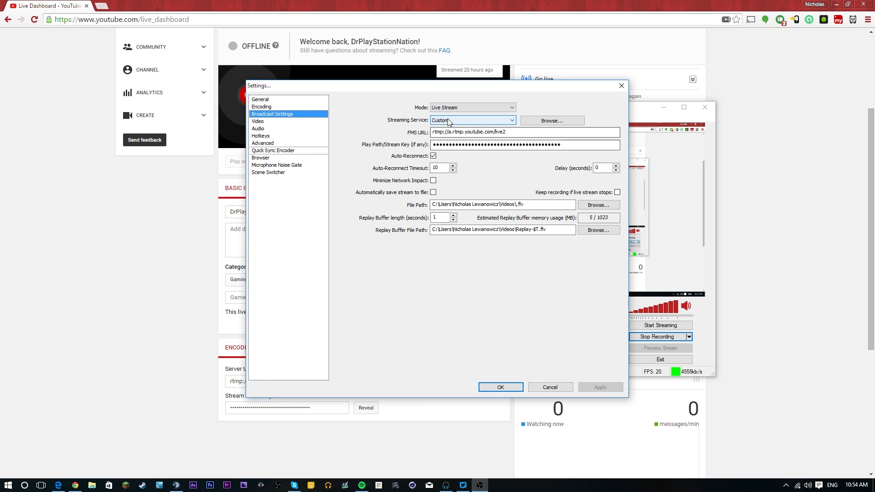
pyautogui.click(471, 119)
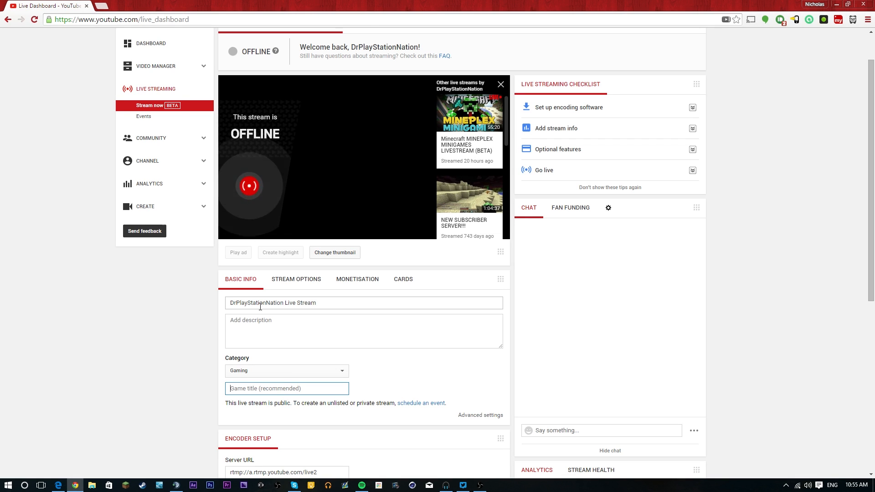
pyautogui.scroll(-3)
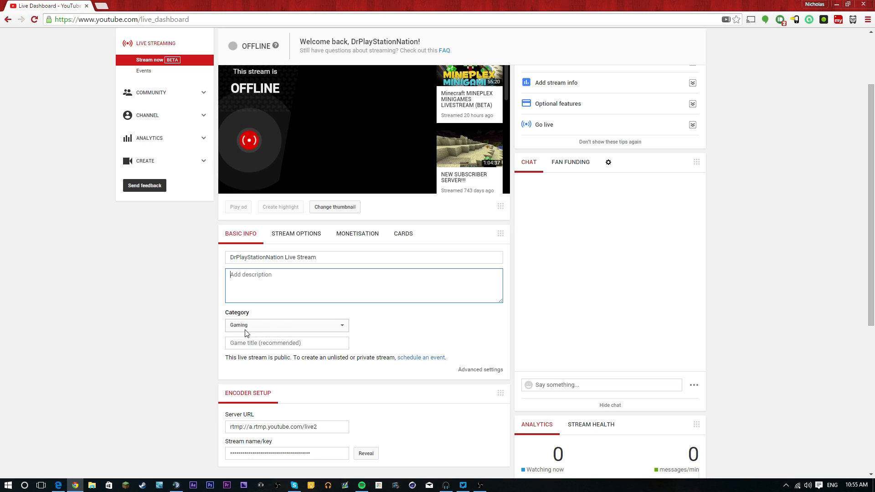
pyautogui.click(287, 342)
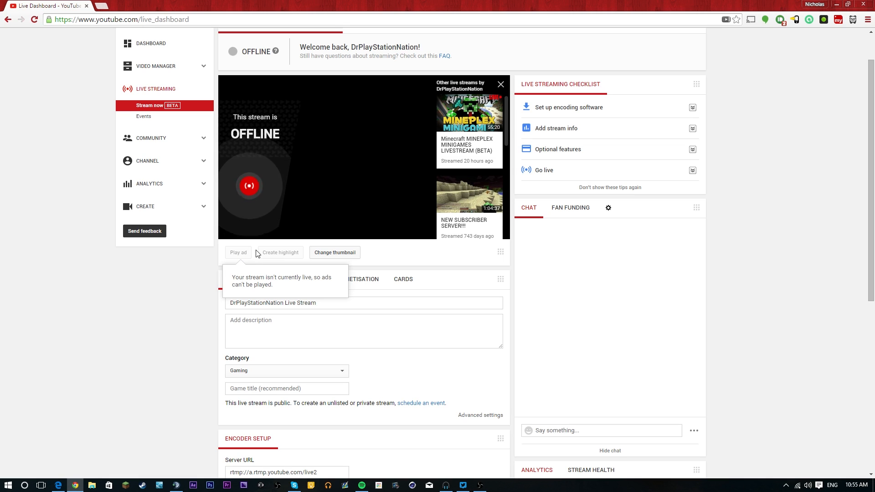
pyautogui.moveTo(281, 257)
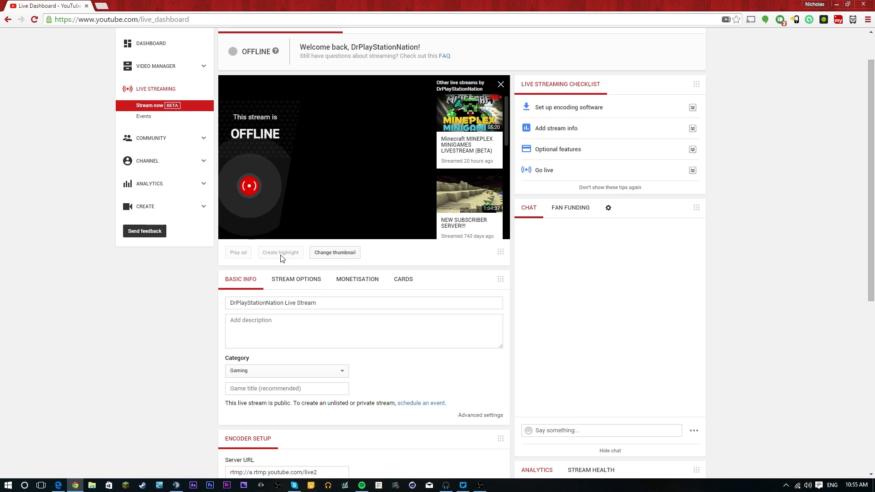
pyautogui.moveTo(457, 276)
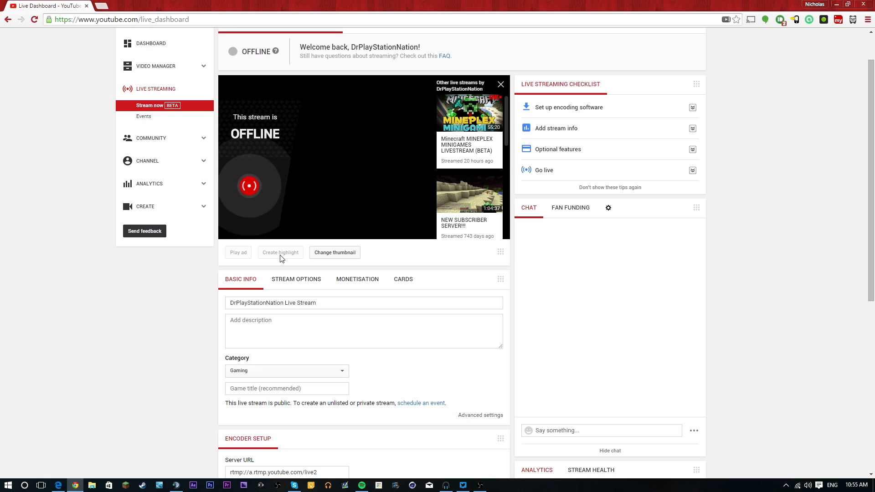
pyautogui.click(570, 208)
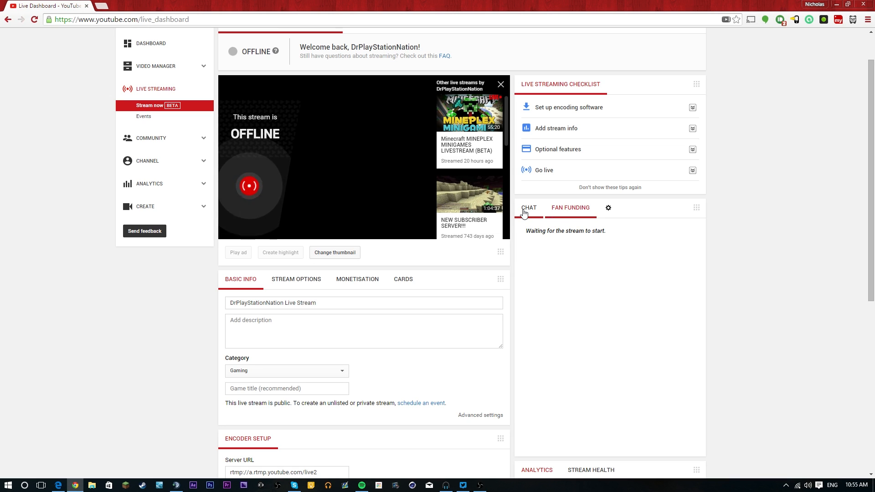
pyautogui.click(607, 208)
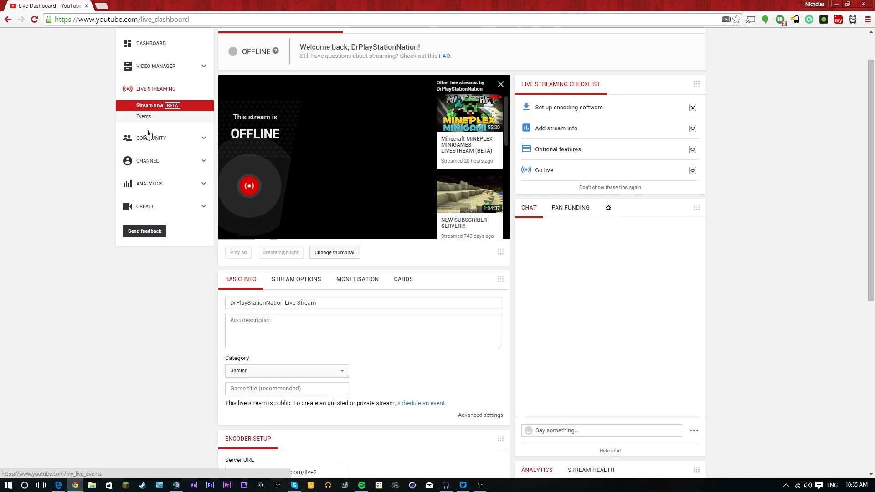
pyautogui.scroll(-3)
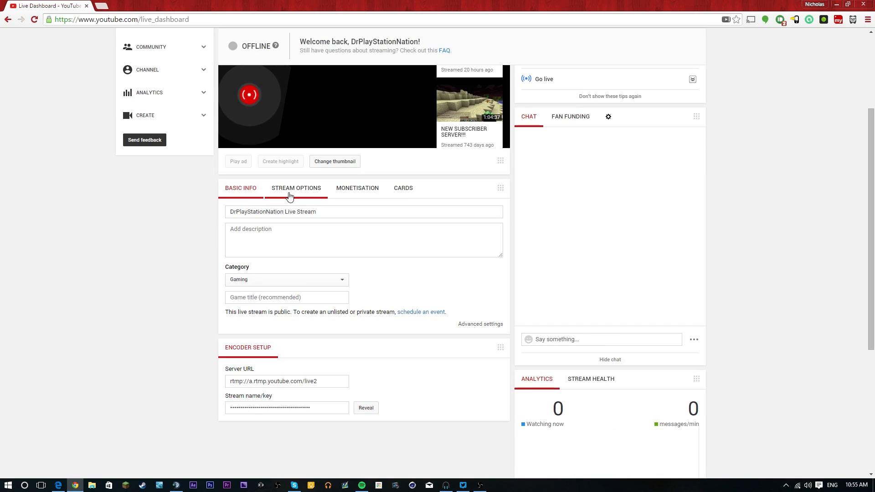
# Review stream options: DVR on, archive not private, low-latency, no added delay.
pyautogui.scroll(-3)
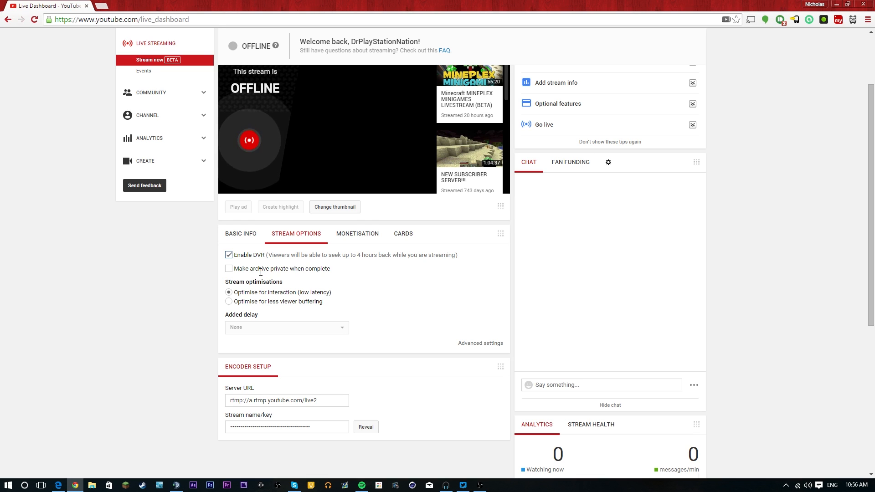
pyautogui.moveTo(274, 251)
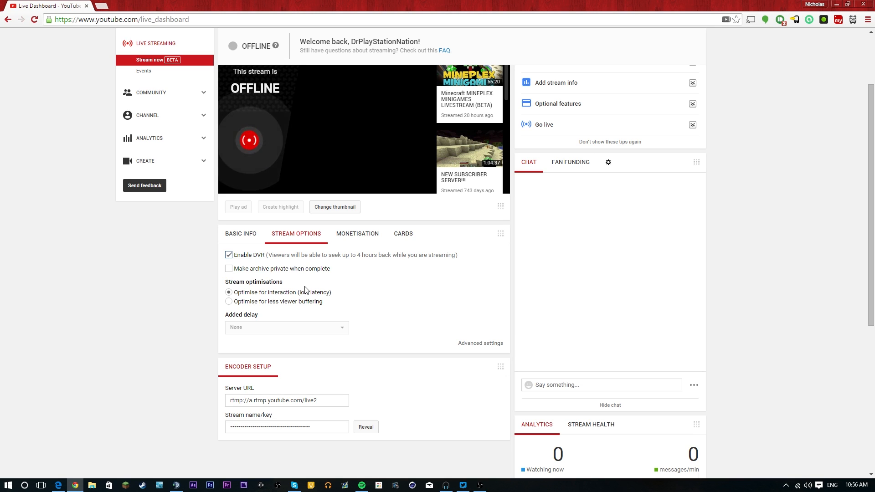
pyautogui.moveTo(294, 305)
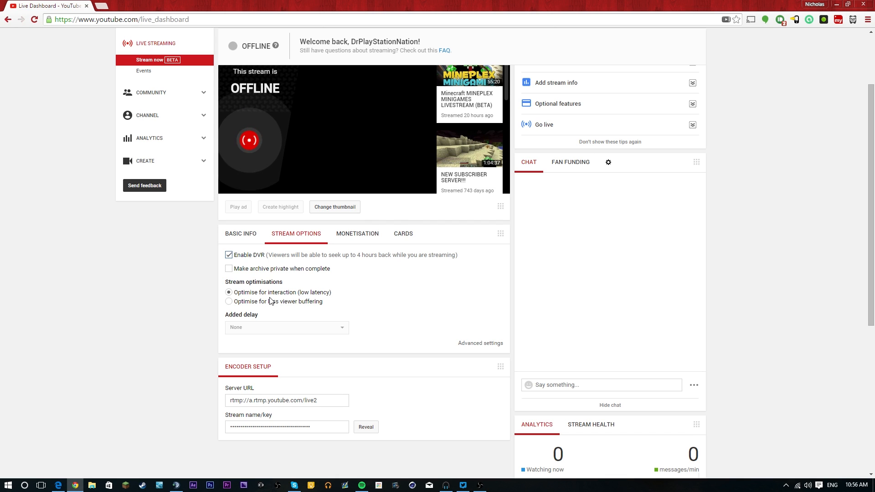
pyautogui.moveTo(293, 296)
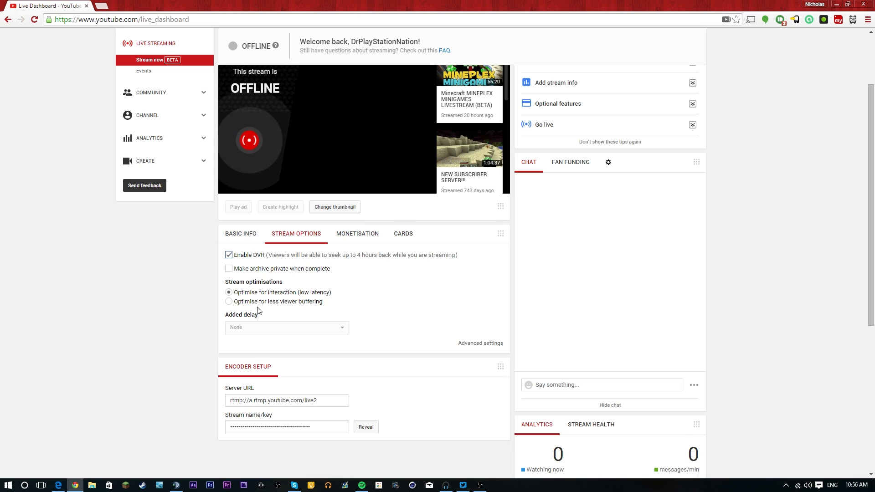
pyautogui.moveTo(266, 307)
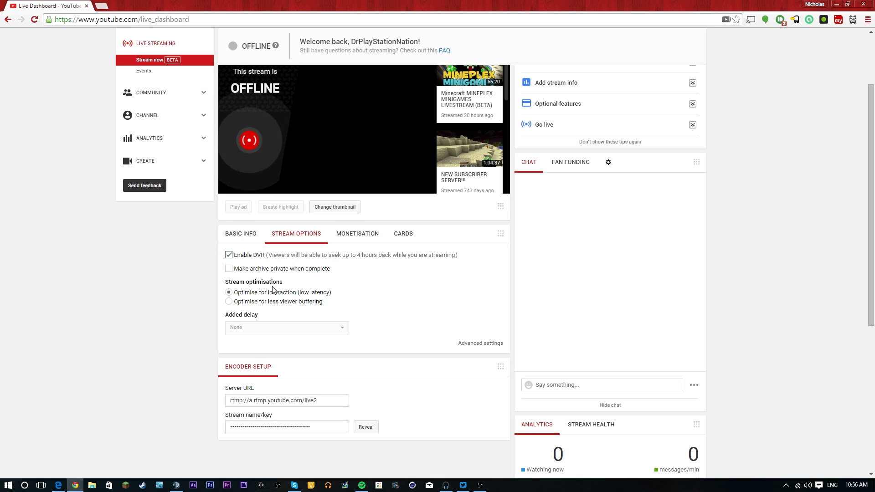
pyautogui.moveTo(250, 308)
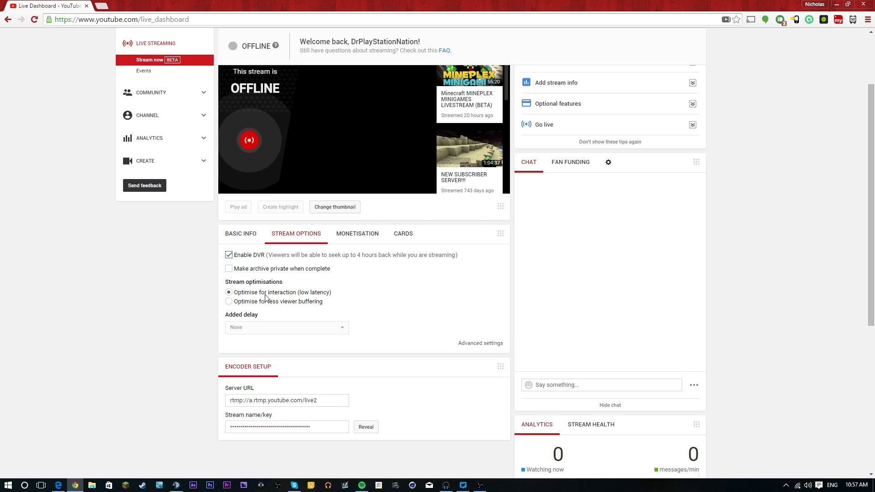
pyautogui.moveTo(241, 308)
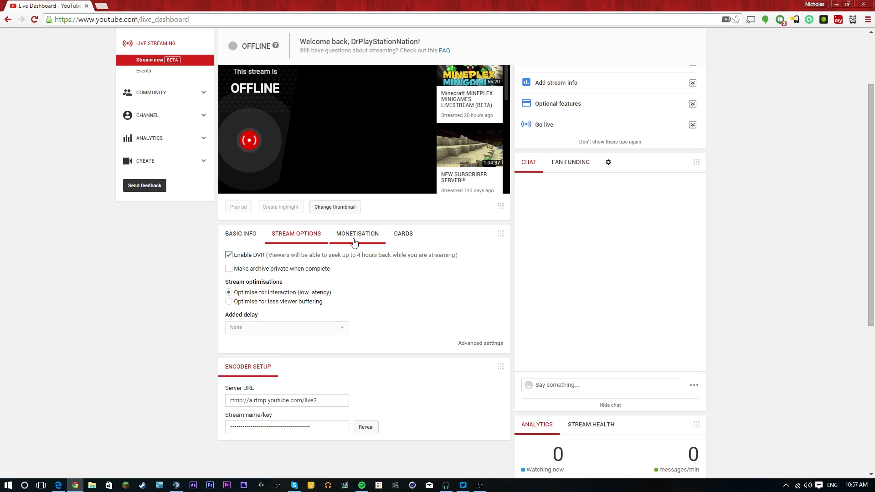
# View the stream's monetisation settings with ads enabled, then the Cards tab.
pyautogui.click(357, 234)
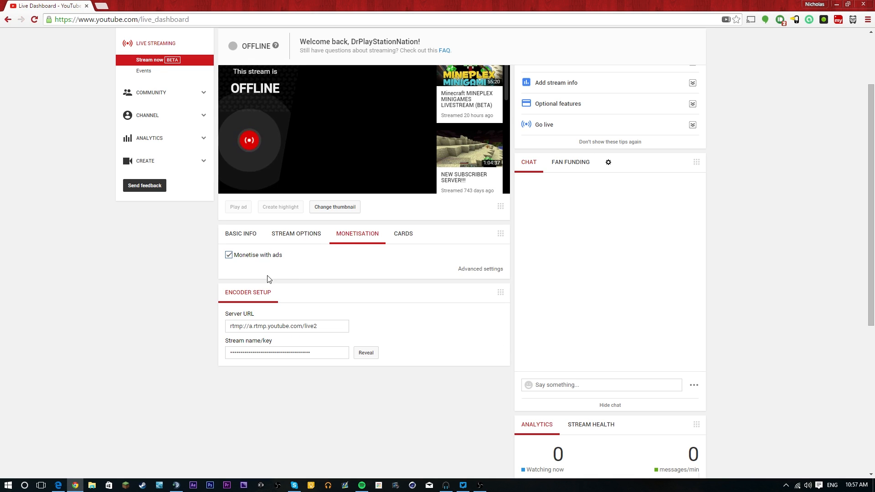
pyautogui.moveTo(412, 243)
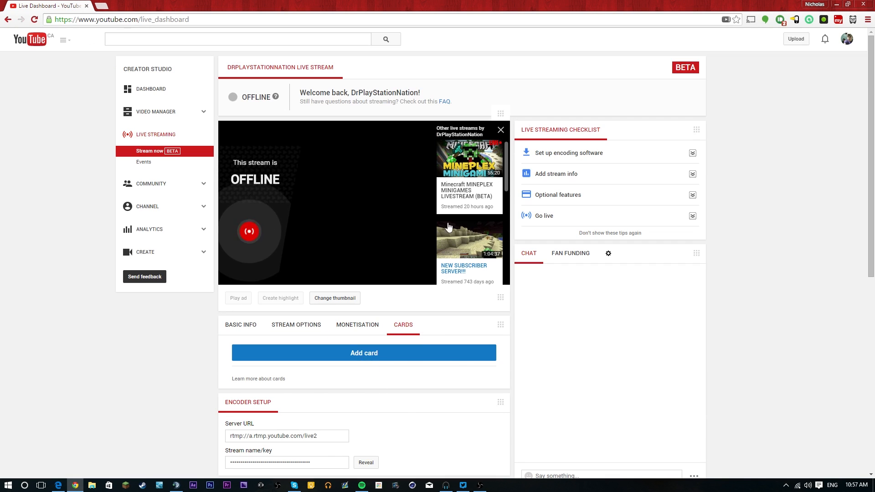
pyautogui.moveTo(460, 167)
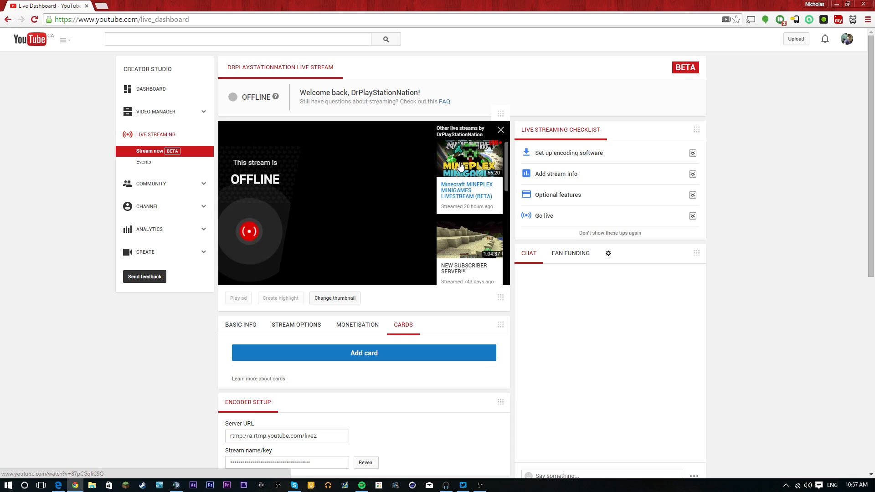
pyautogui.scroll(-3)
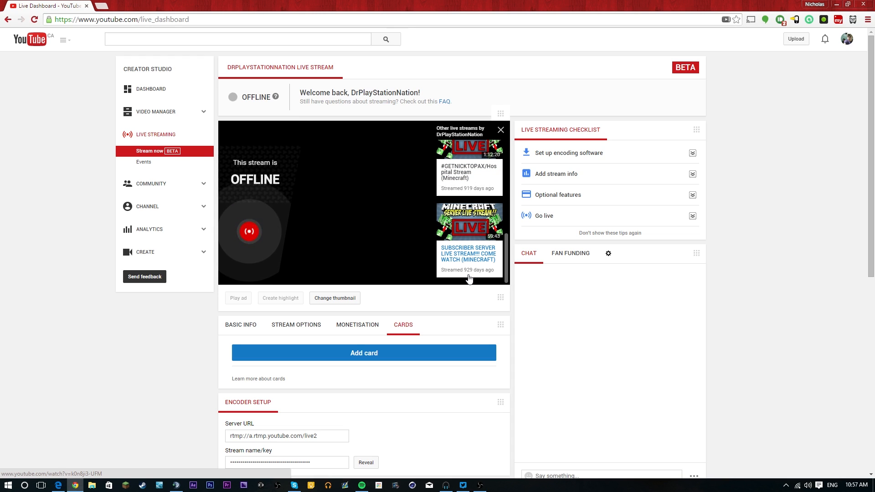
pyautogui.moveTo(432, 273)
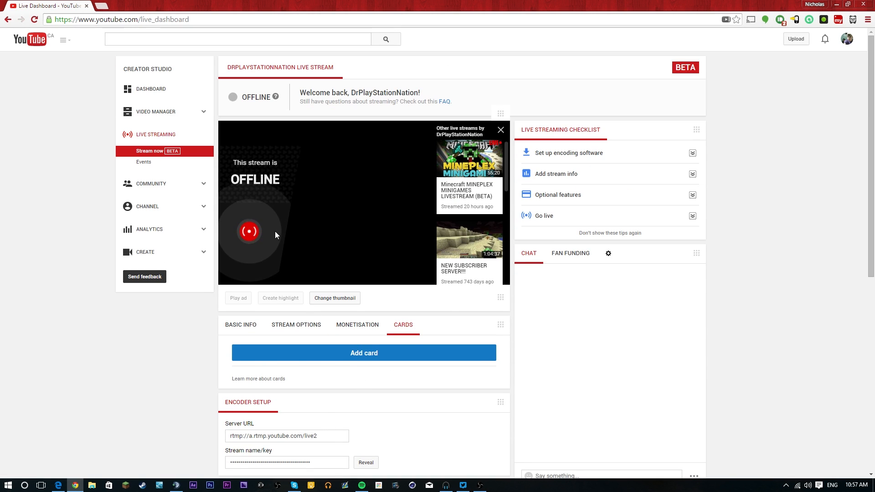
pyautogui.moveTo(300, 151)
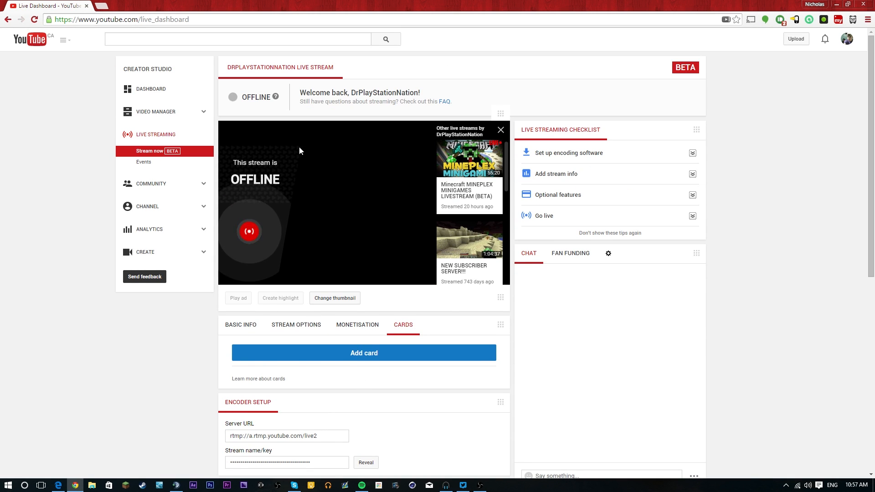
pyautogui.moveTo(174, 184)
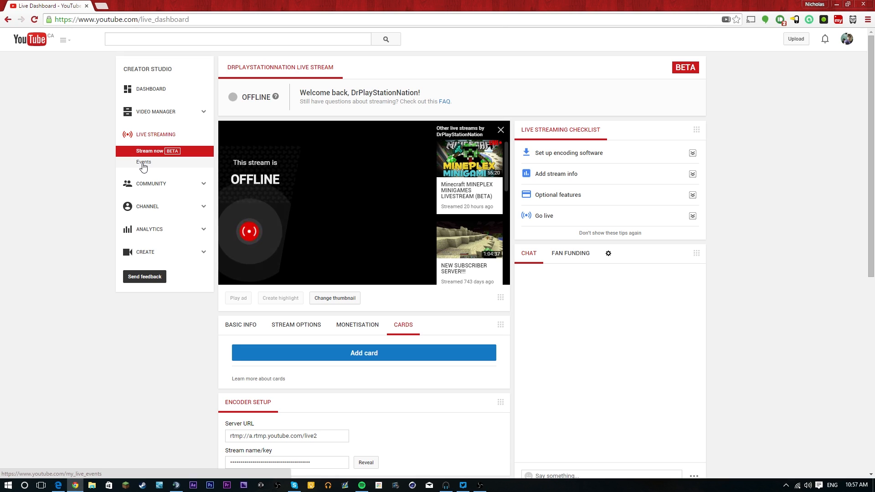
# Start a new live event from Events titled 'Test Beta'.
pyautogui.click(144, 162)
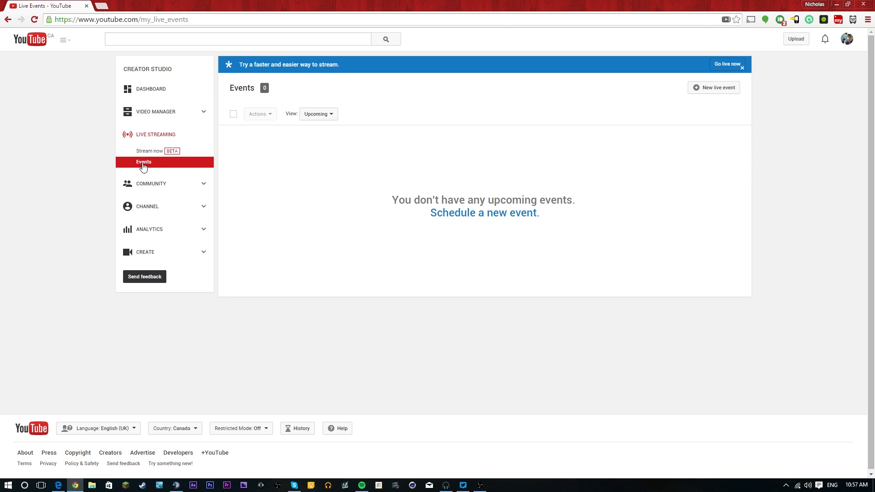
pyautogui.moveTo(713, 90)
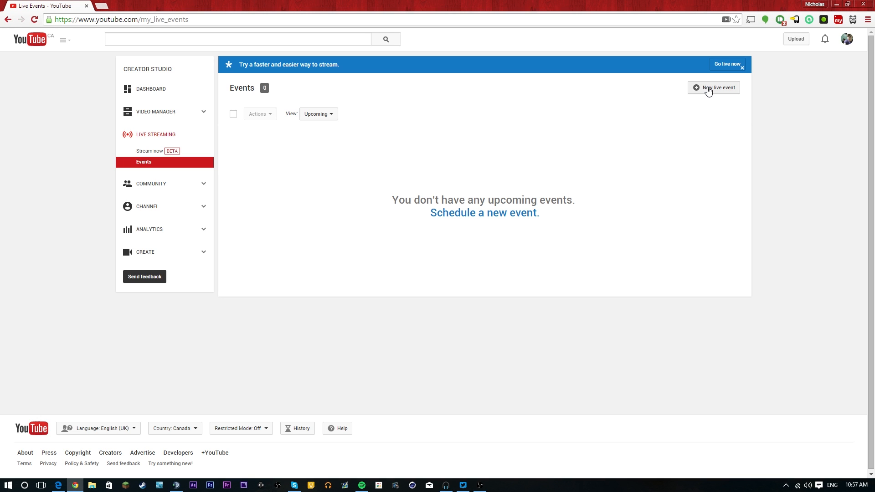
pyautogui.click(713, 87)
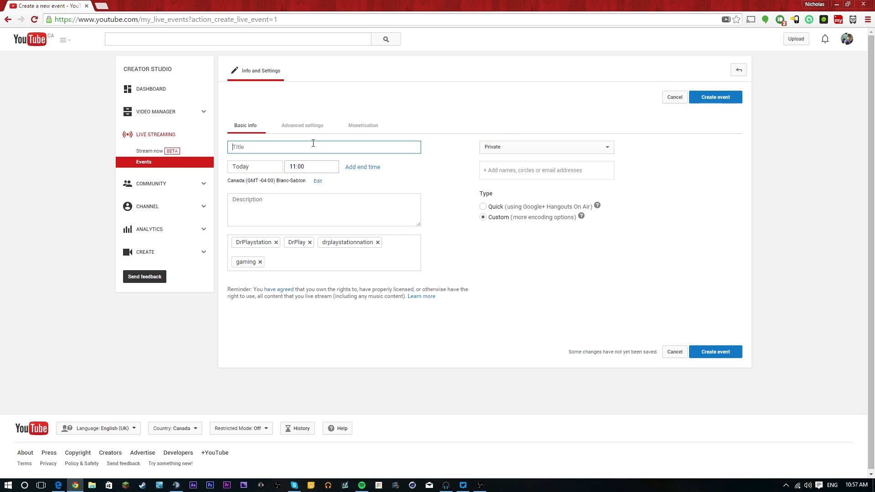
pyautogui.write('Test V')
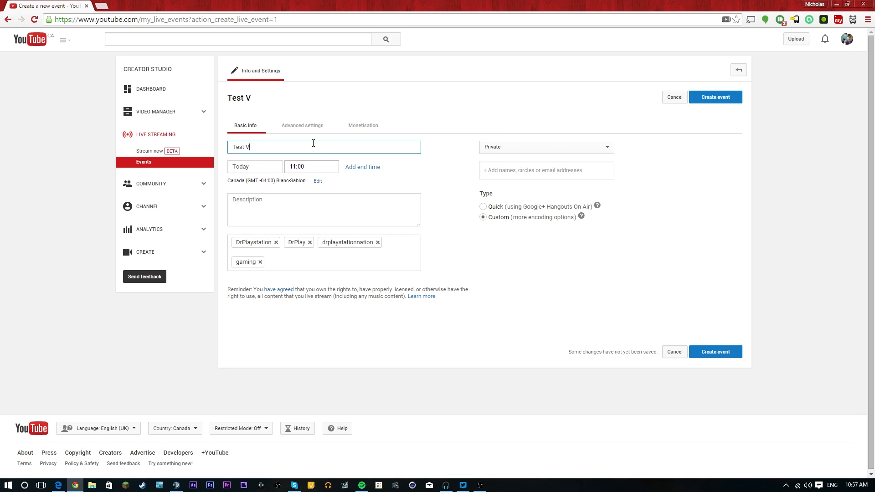
pyautogui.write('eta')
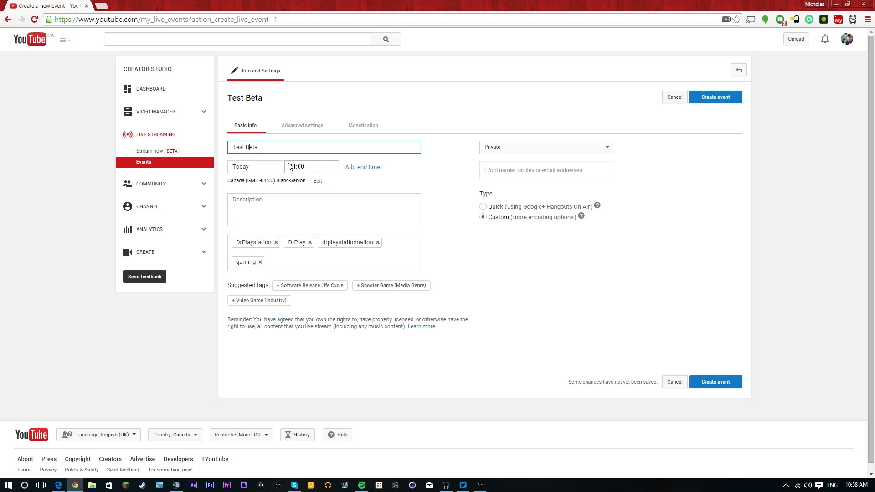
# Add an 11:00–13:00 end time and description 'Blah', and show advanced settings.
pyautogui.click(362, 166)
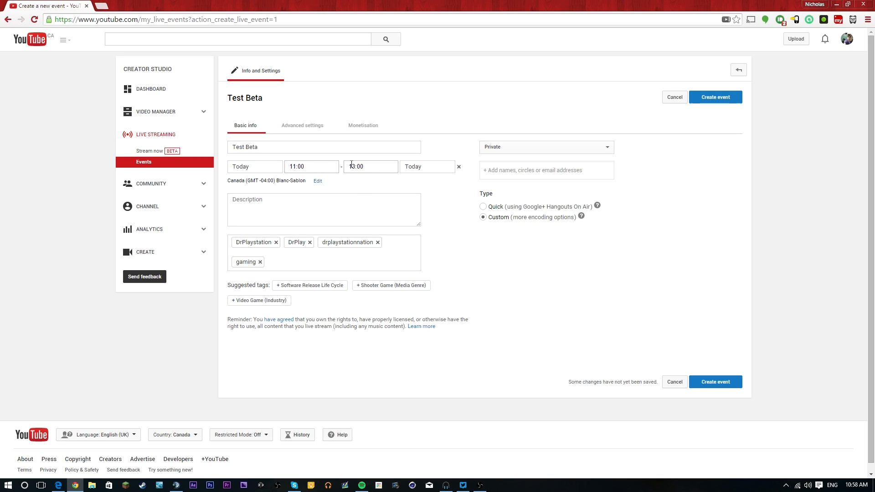
pyautogui.click(323, 209)
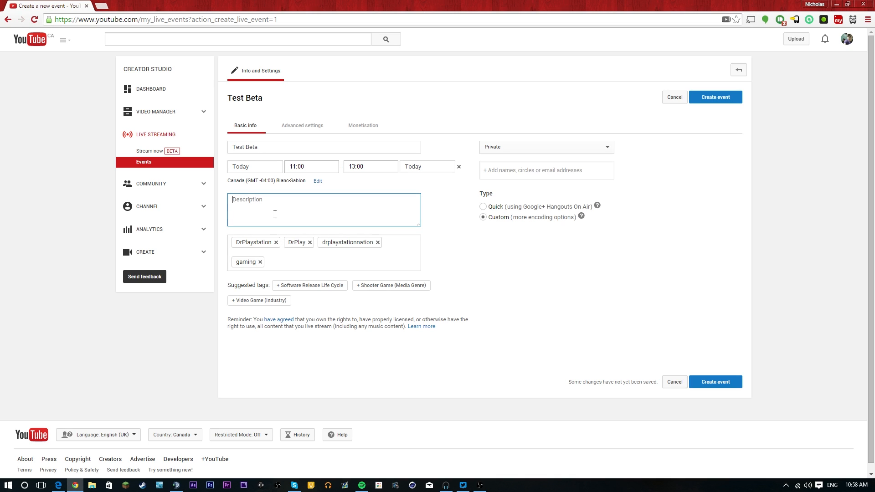
pyautogui.write('Blah')
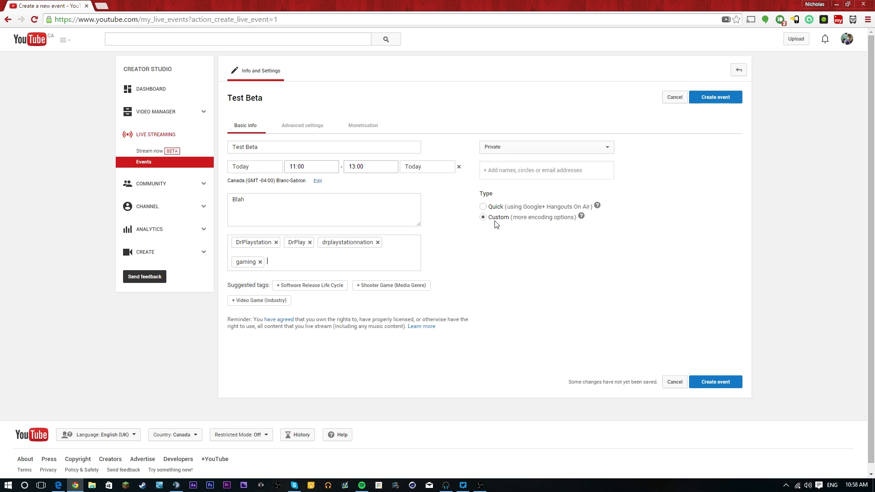
pyautogui.moveTo(494, 224)
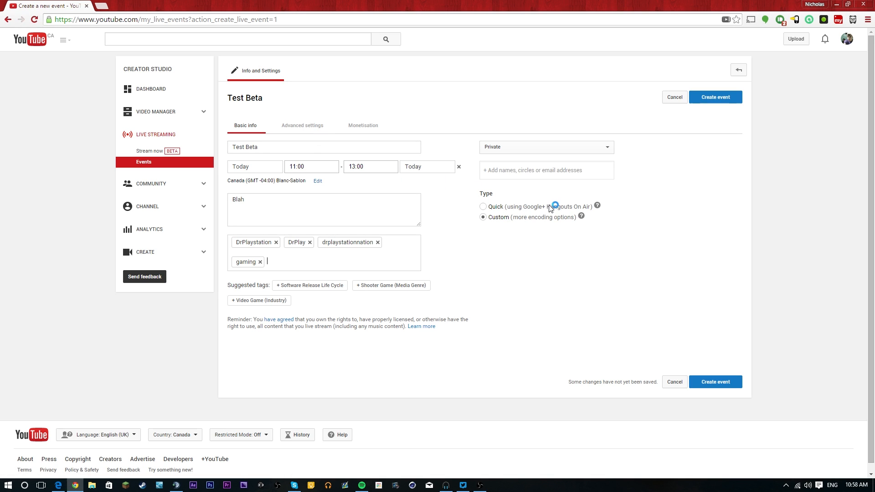
pyautogui.moveTo(512, 211)
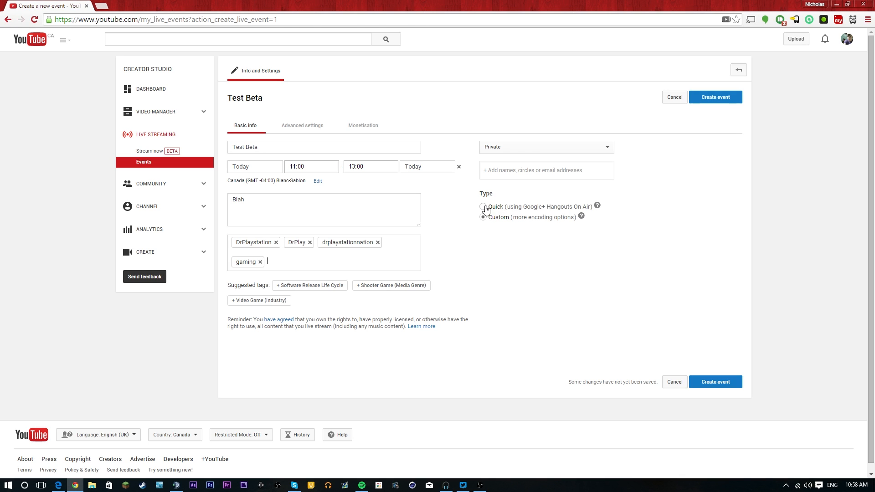
pyautogui.click(302, 125)
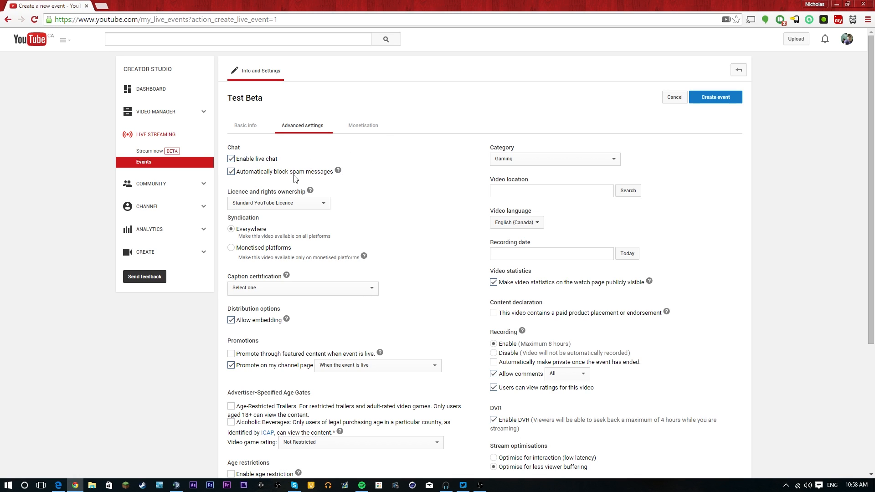
# Keep the default advanced settings and create the Test Beta event.
pyautogui.scroll(-3)
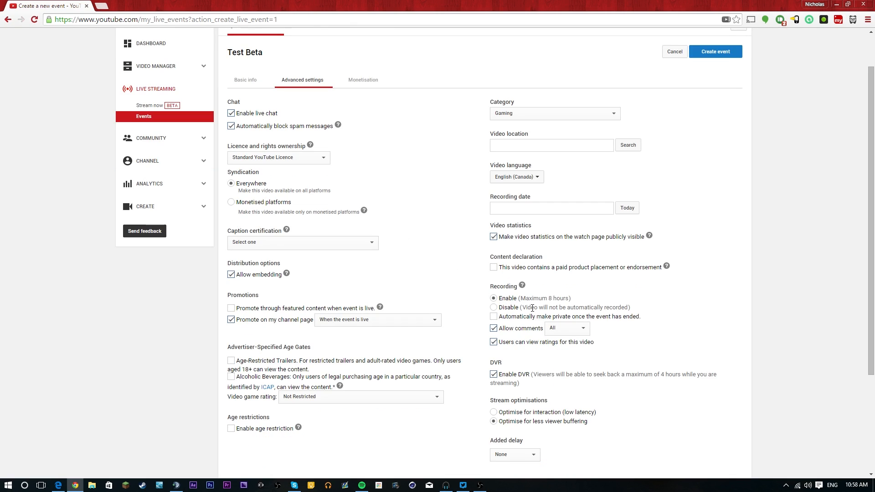
pyautogui.moveTo(539, 321)
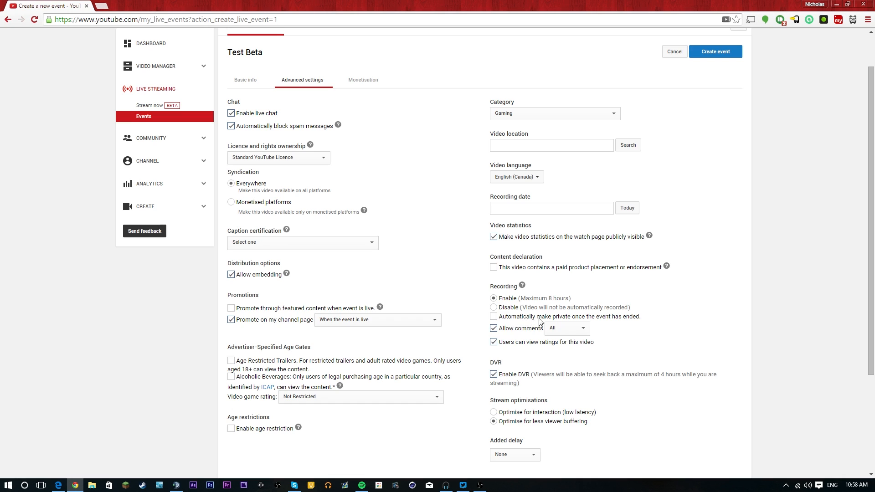
pyautogui.scroll(-3)
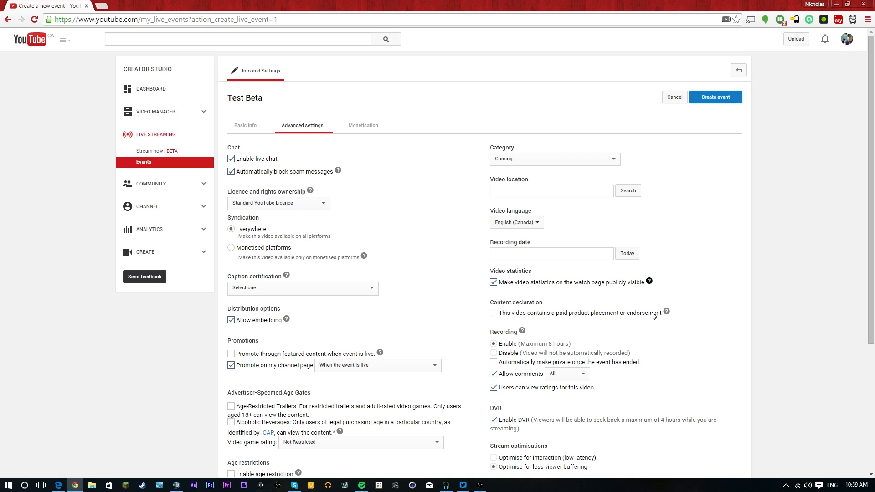
pyautogui.moveTo(716, 97)
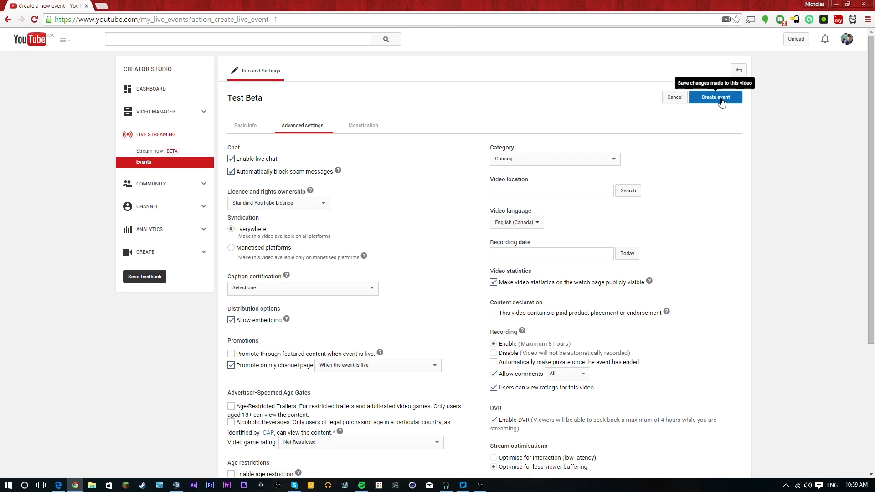
pyautogui.click(715, 97)
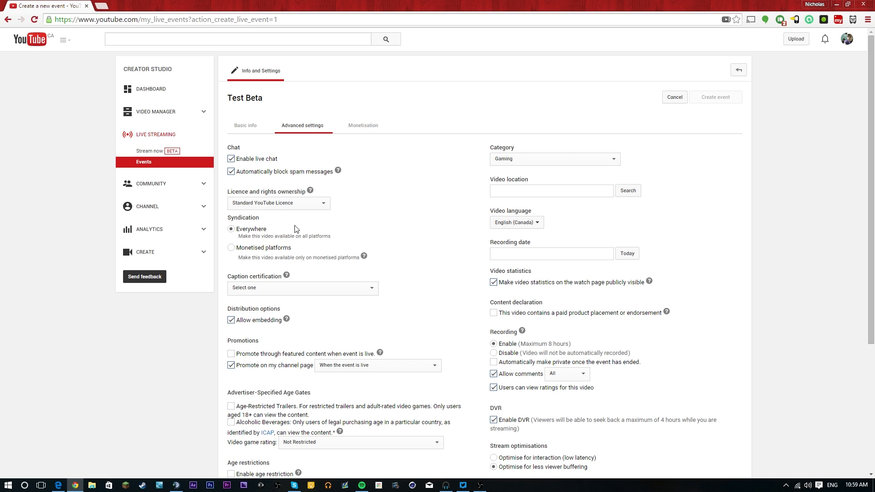
pyautogui.moveTo(375, 433)
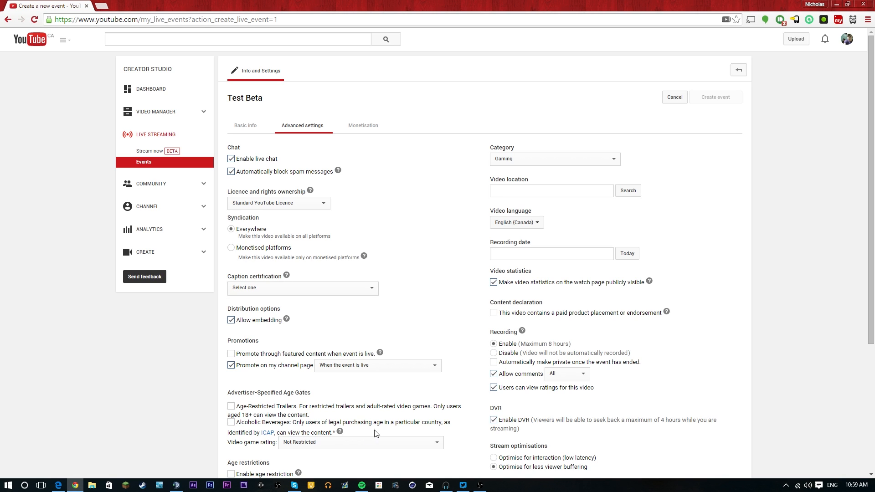
pyautogui.moveTo(783, 180)
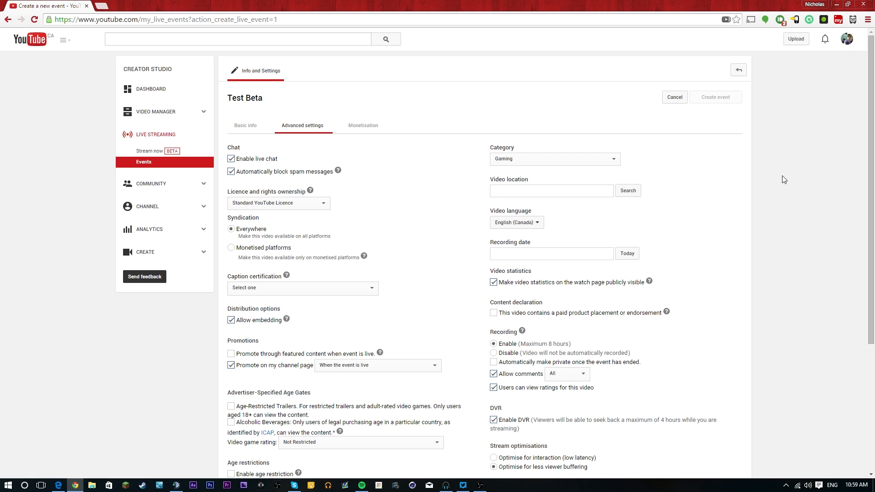
pyautogui.moveTo(298, 147)
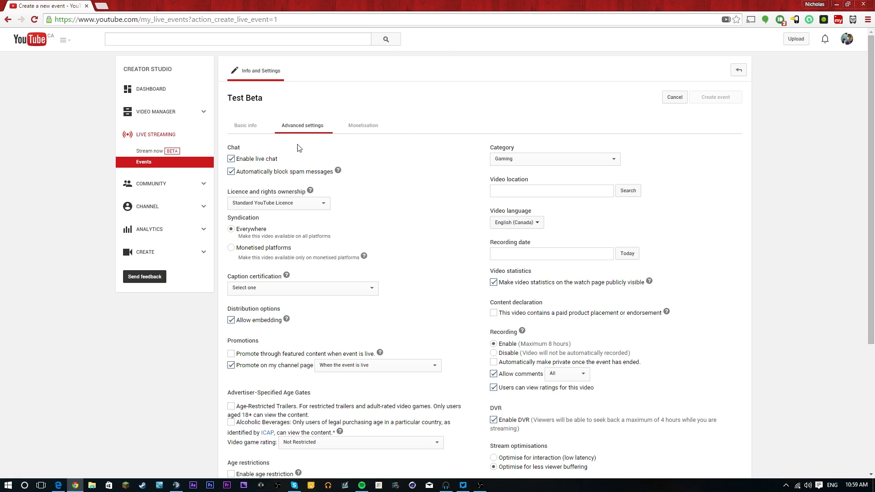
pyautogui.click(328, 70)
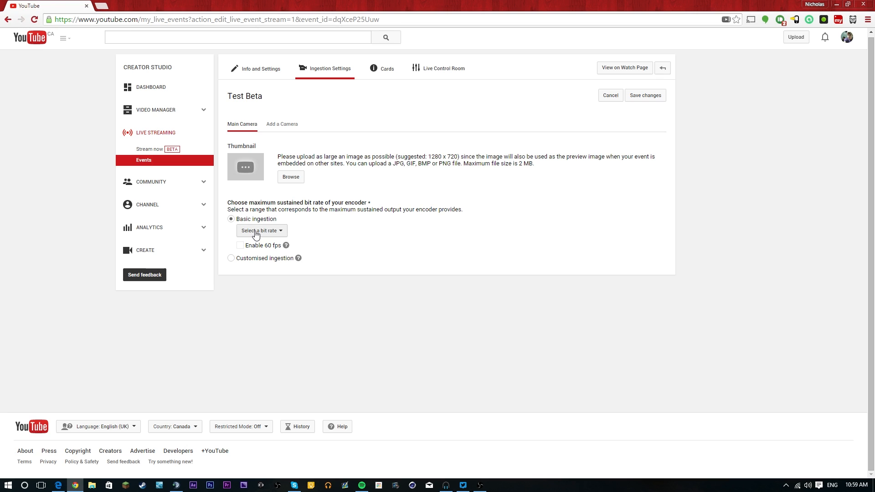
# Select the 3000 Kbps - 6000 Kbps (1080p) bit rate range.
pyautogui.click(260, 231)
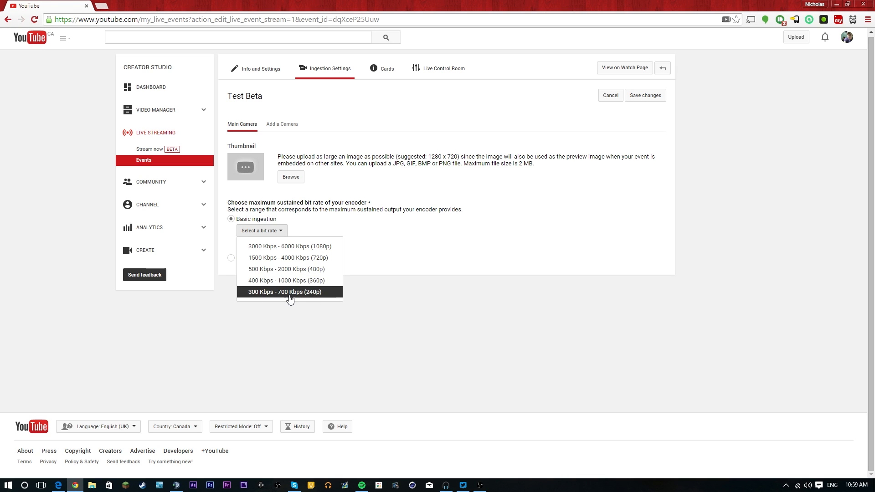
pyautogui.moveTo(289, 269)
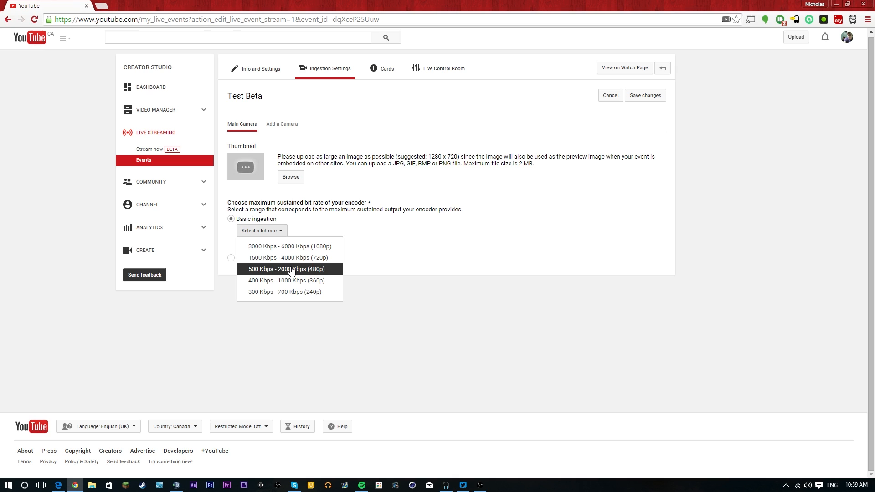
pyautogui.moveTo(290, 280)
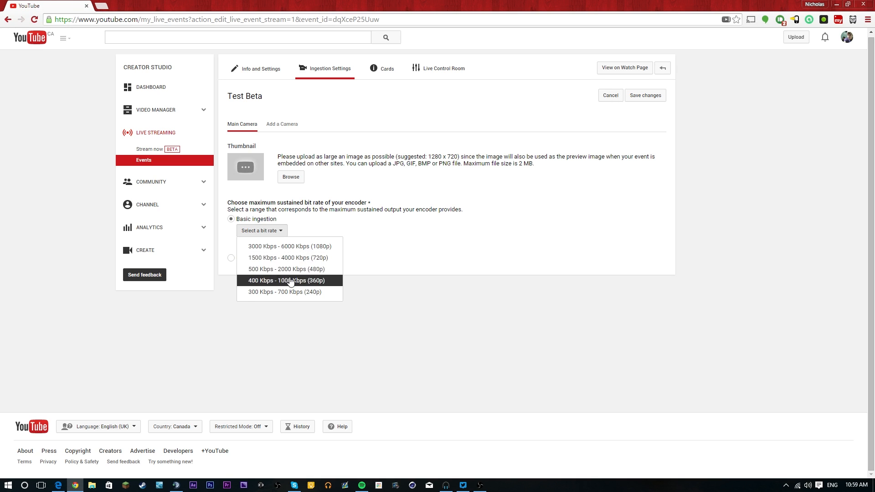
pyautogui.moveTo(287, 269)
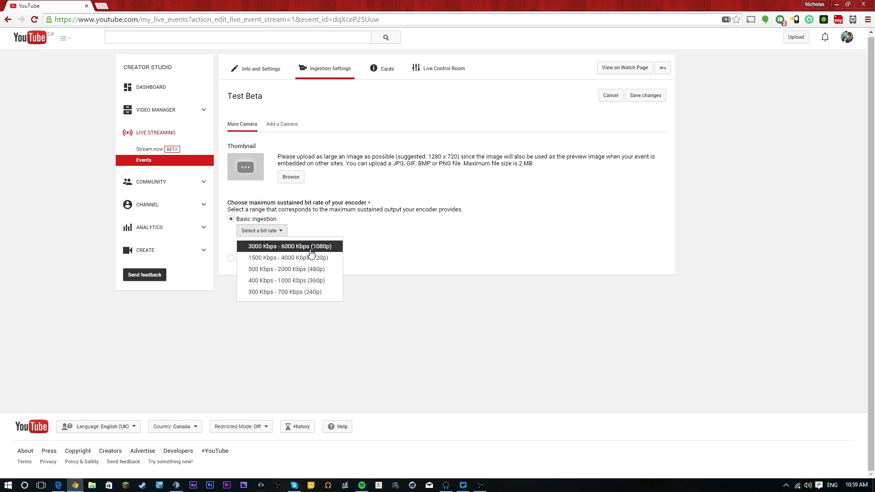
pyautogui.moveTo(289, 256)
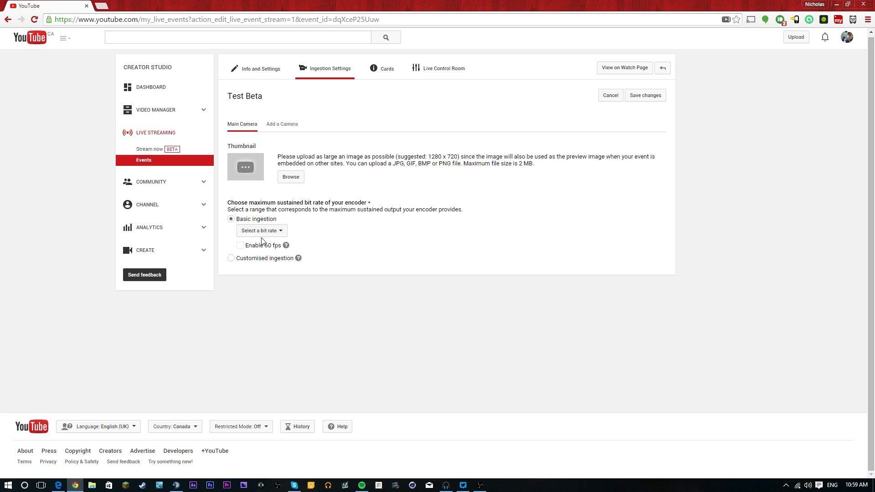
pyautogui.click(261, 231)
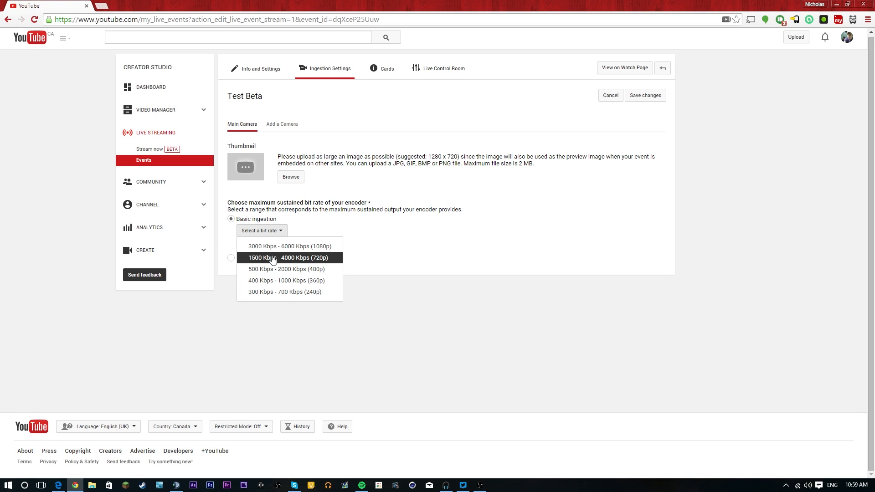
pyautogui.click(289, 246)
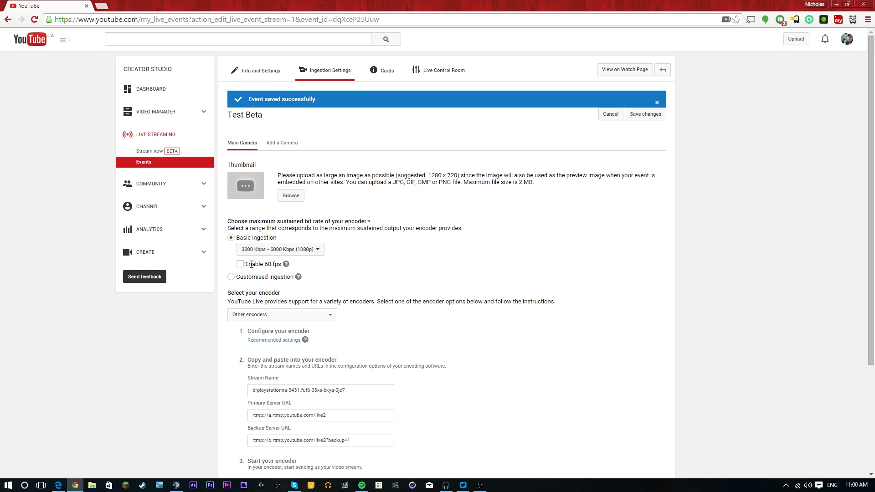
# Put Test Beta's stream name in OBS's Play Path/Stream Key and click OK.
pyautogui.scroll(-3)
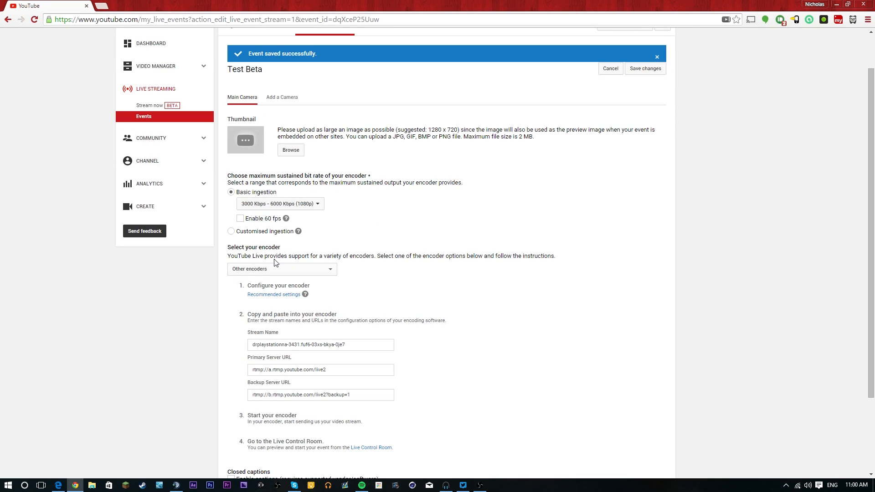
pyautogui.scroll(-3)
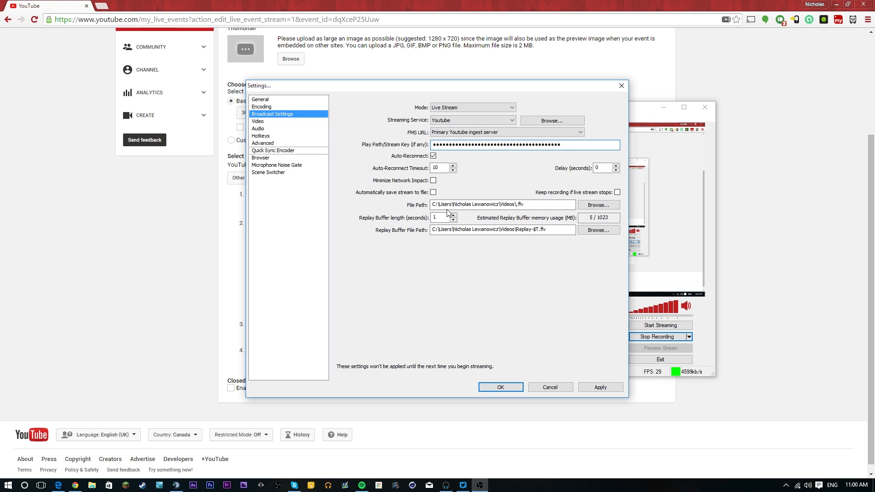
pyautogui.click(499, 388)
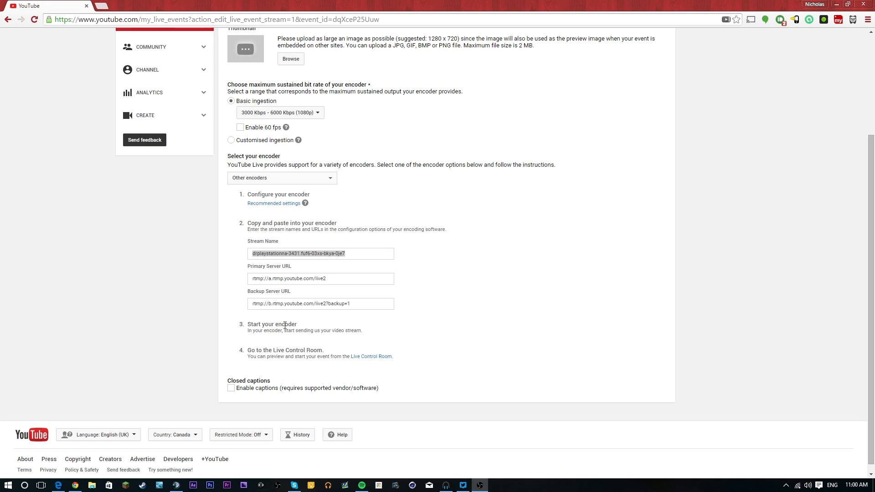
pyautogui.moveTo(311, 346)
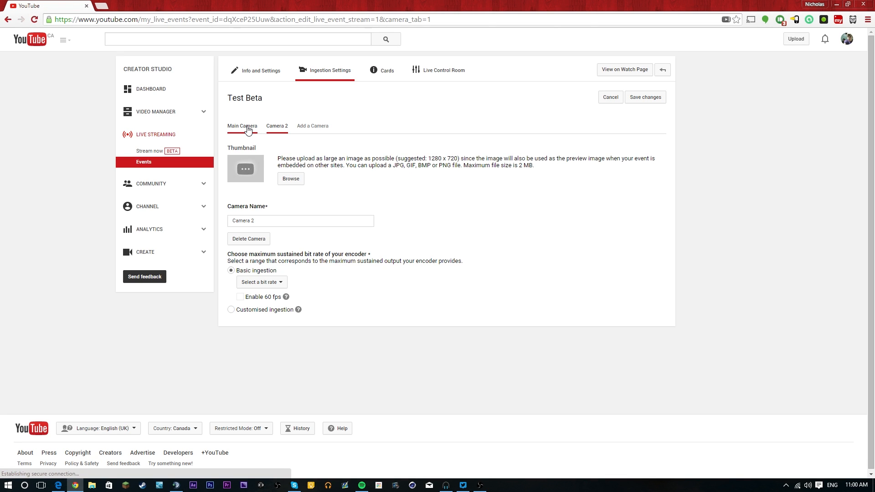
# Return to Main Camera and save the 1080p Other-encoders ingestion settings.
pyautogui.click(242, 126)
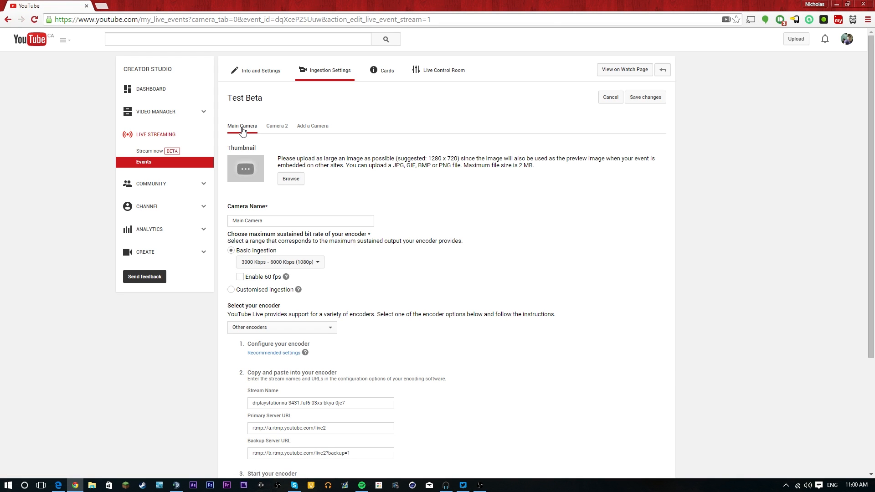
pyautogui.moveTo(398, 154)
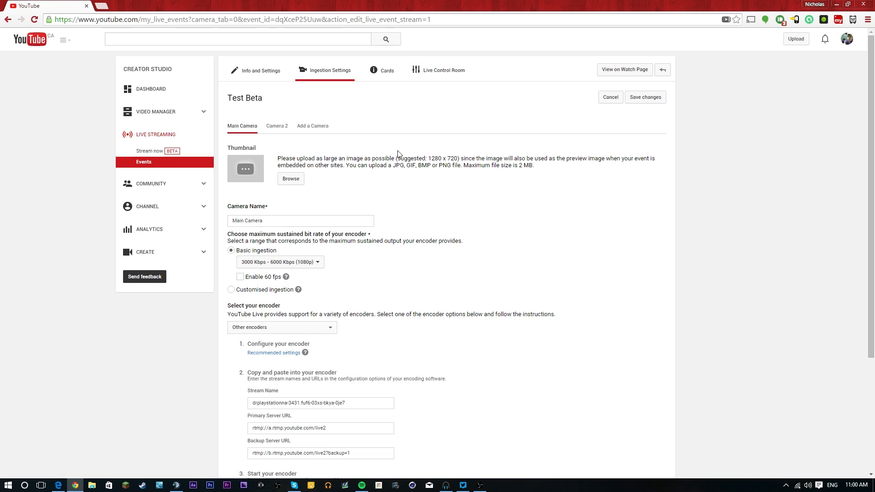
pyautogui.moveTo(660, 118)
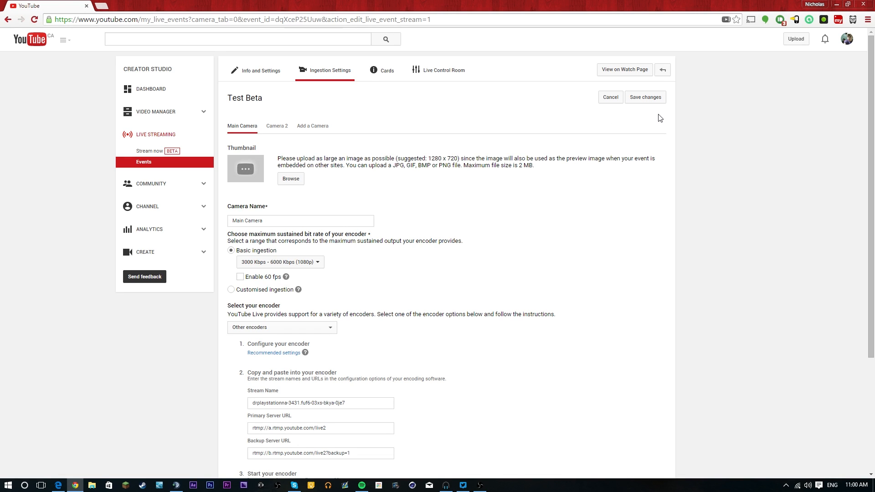
pyautogui.moveTo(645, 97)
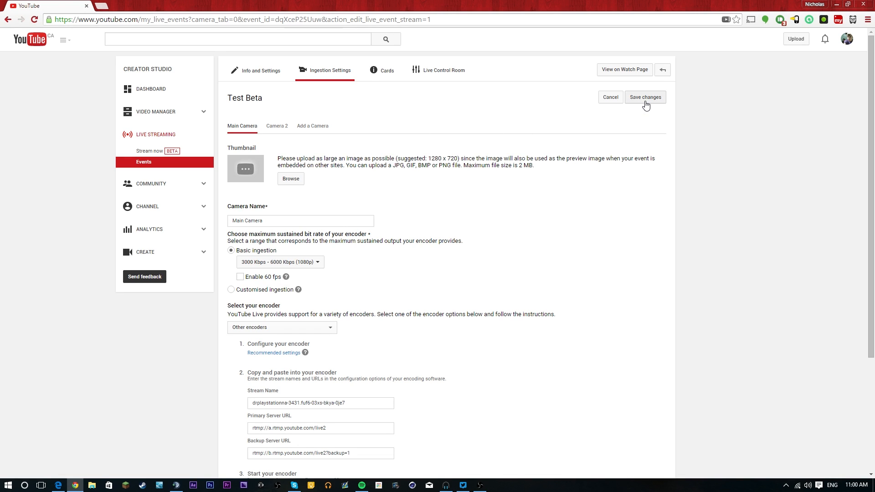
pyautogui.click(645, 97)
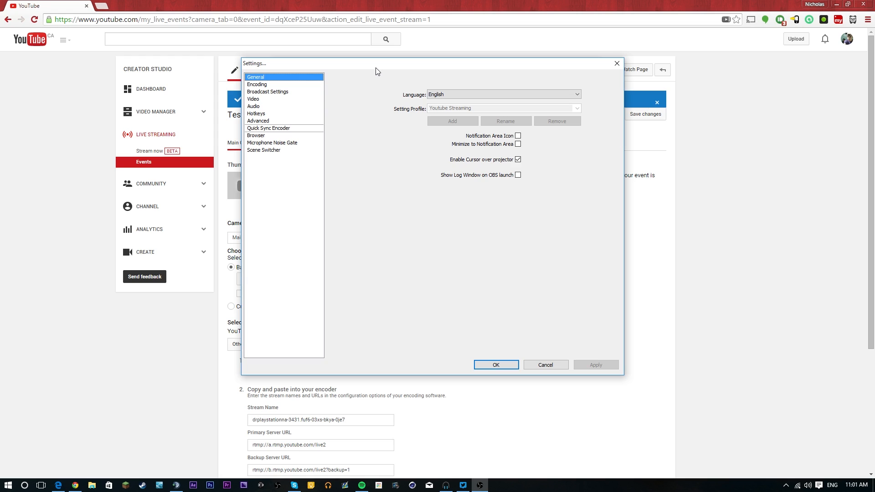
# Confirm OBS's YouTube stream key and Advanced encoding settings, then go live to Test Beta.
pyautogui.click(268, 91)
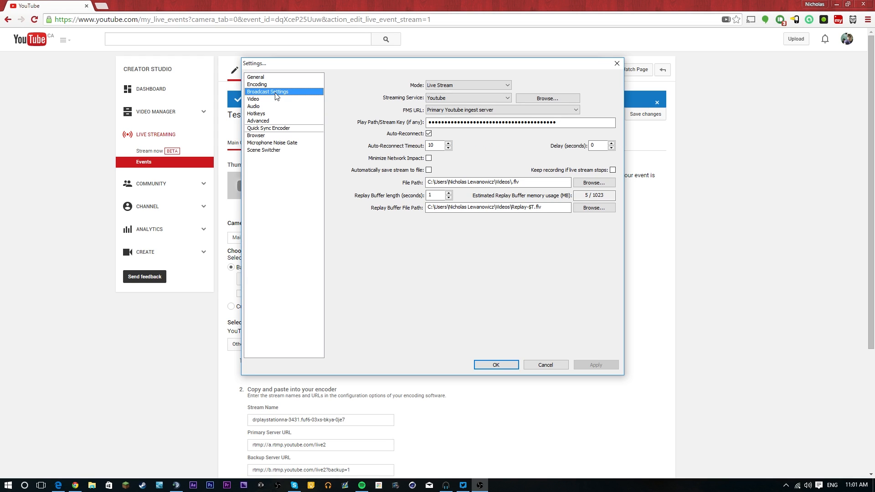
pyautogui.click(519, 122)
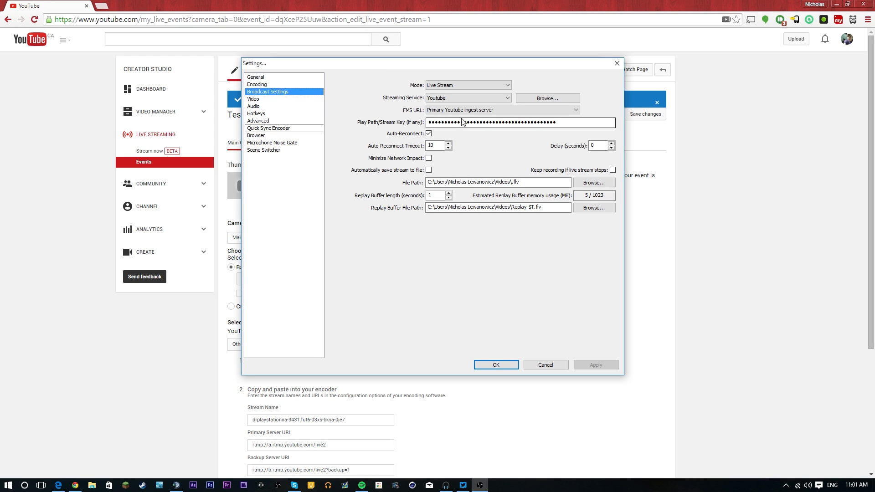
pyautogui.click(258, 121)
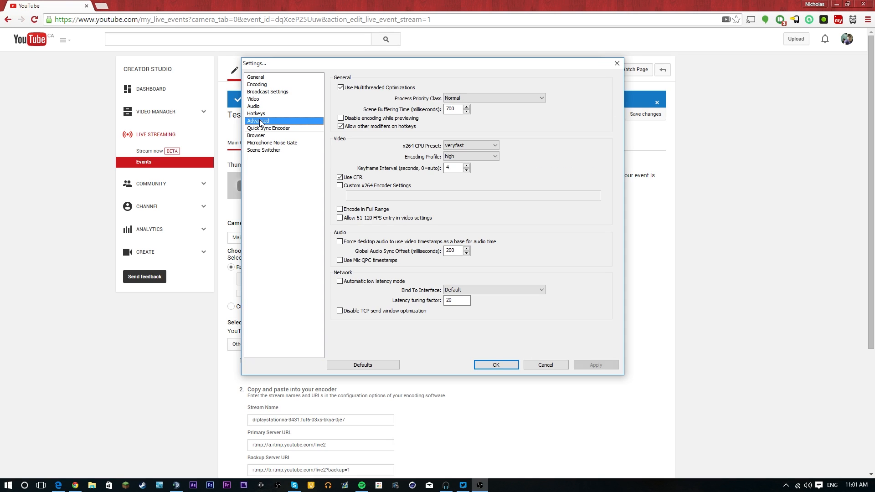
pyautogui.moveTo(404, 169)
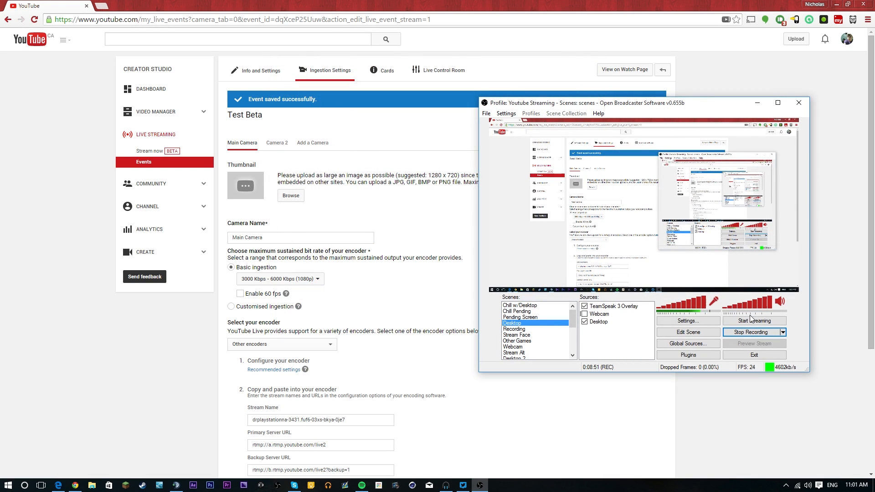
pyautogui.click(753, 320)
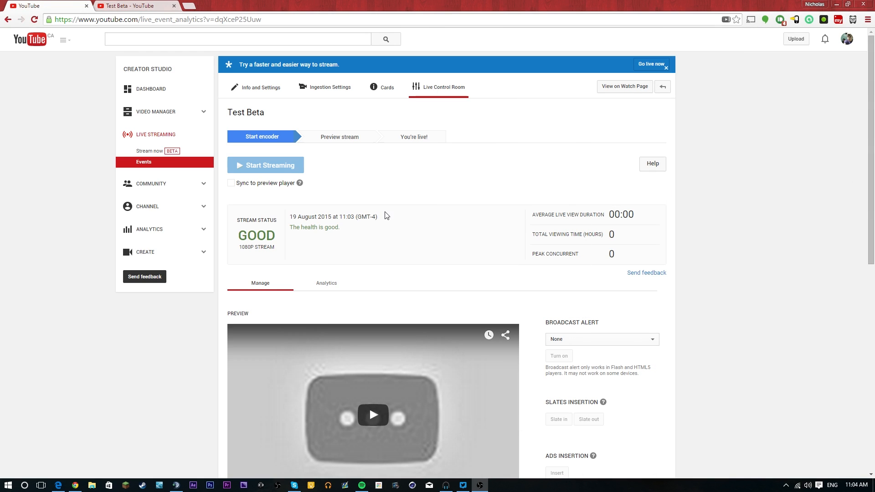
pyautogui.moveTo(661, 231)
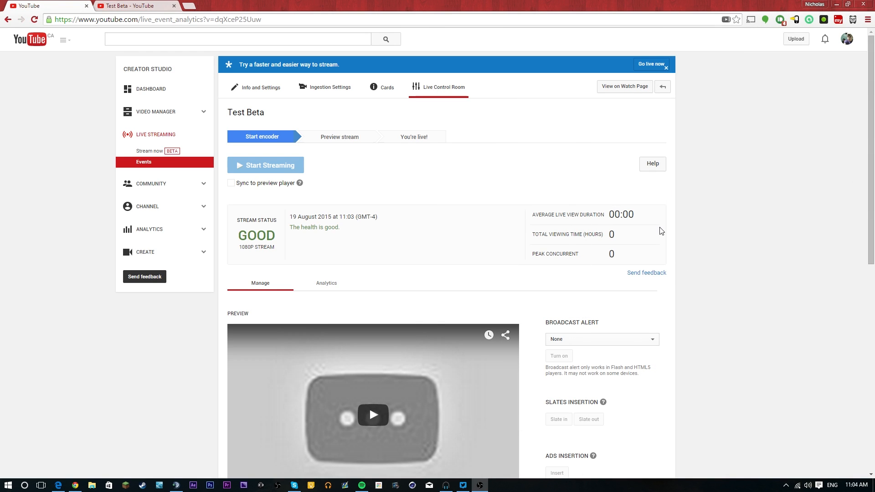
# Put Test Beta into preview and play the incoming stream in the preview player.
pyautogui.click(265, 165)
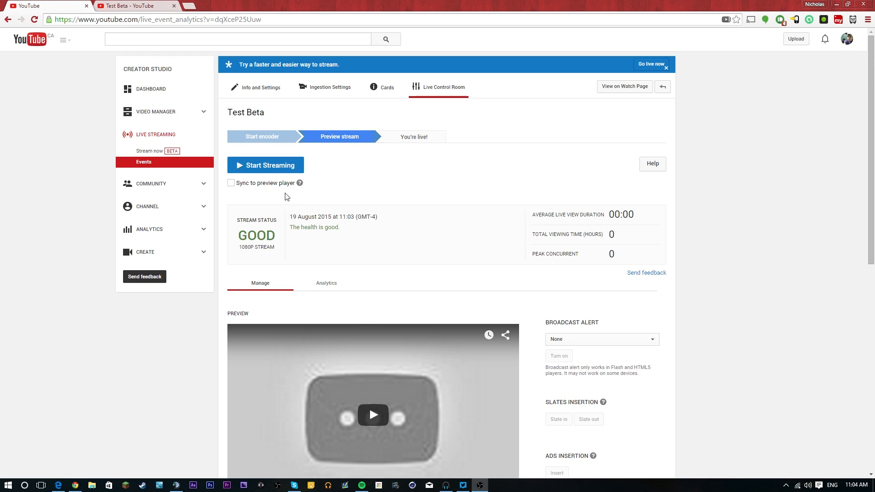
pyautogui.scroll(-3)
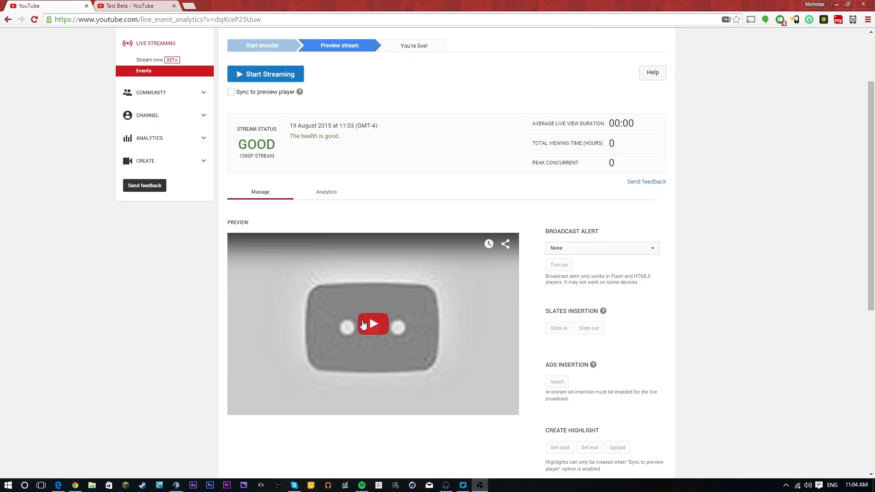
pyautogui.click(372, 323)
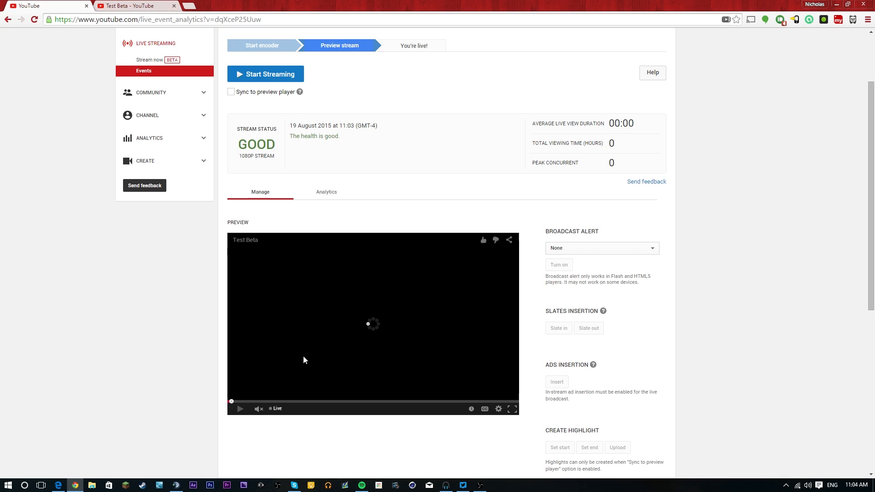
pyautogui.click(240, 408)
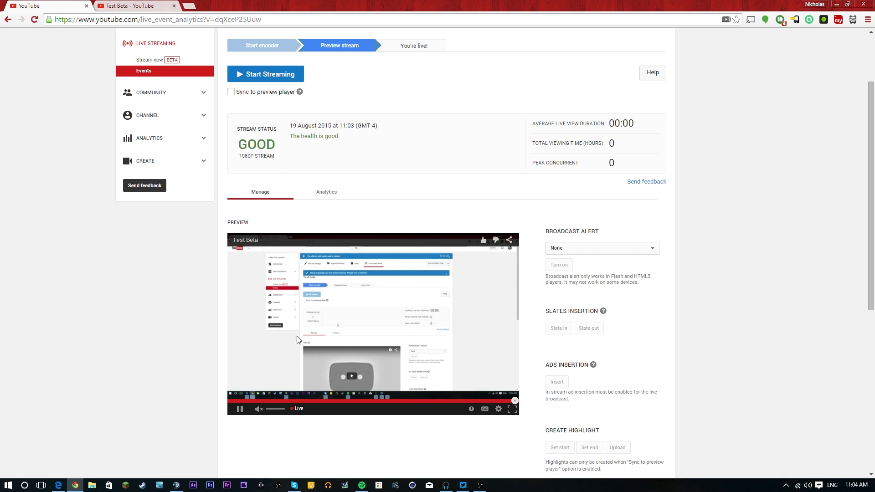
# Choose the preview playback quality, then view the event's public watch page.
pyautogui.click(497, 409)
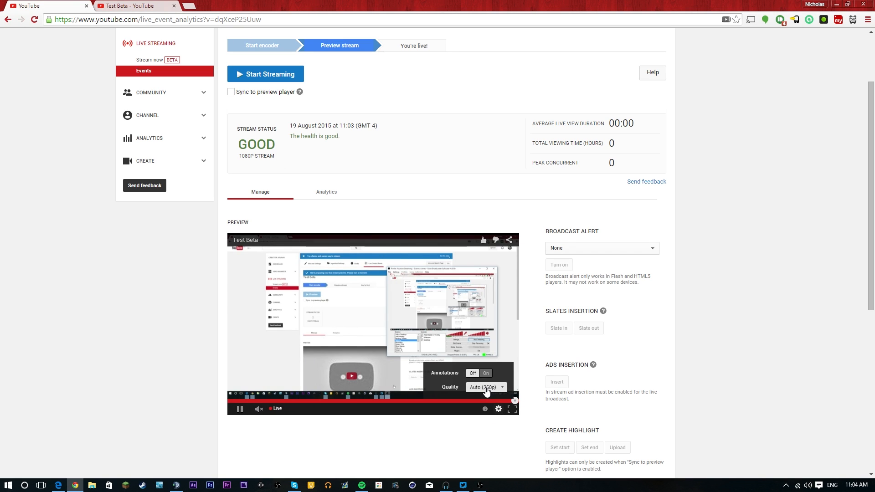
pyautogui.click(484, 388)
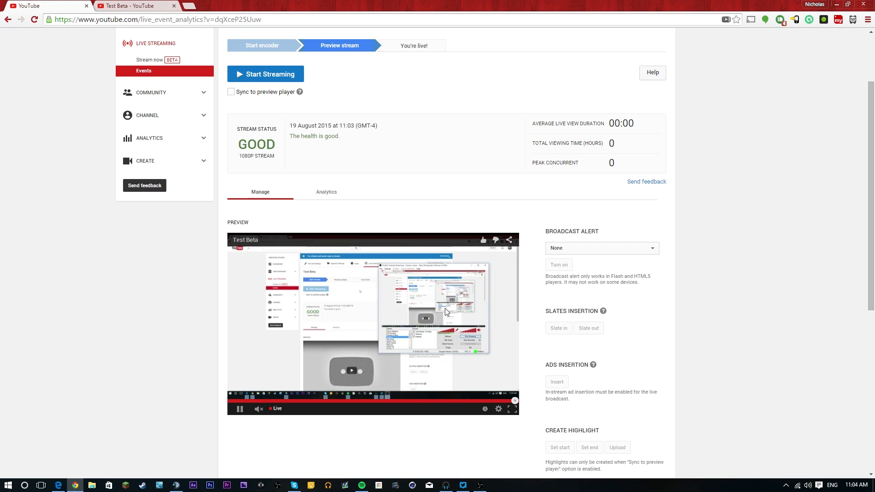
pyautogui.moveTo(421, 306)
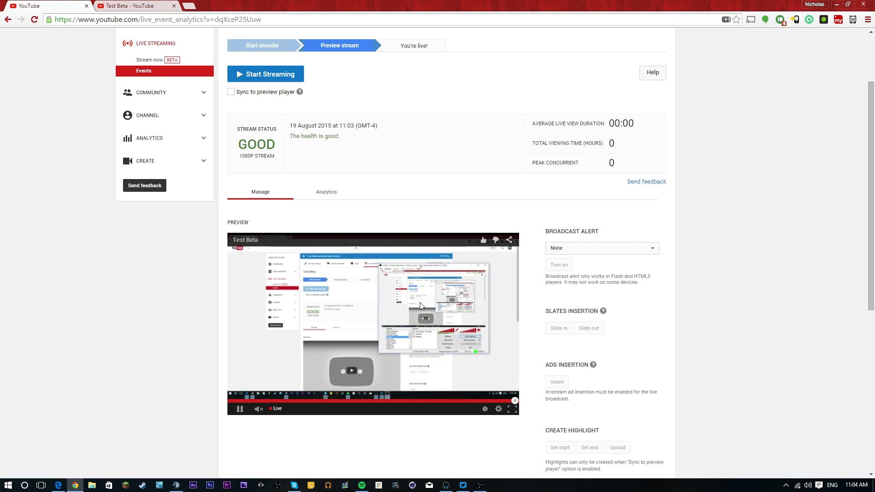
pyautogui.scroll(-3)
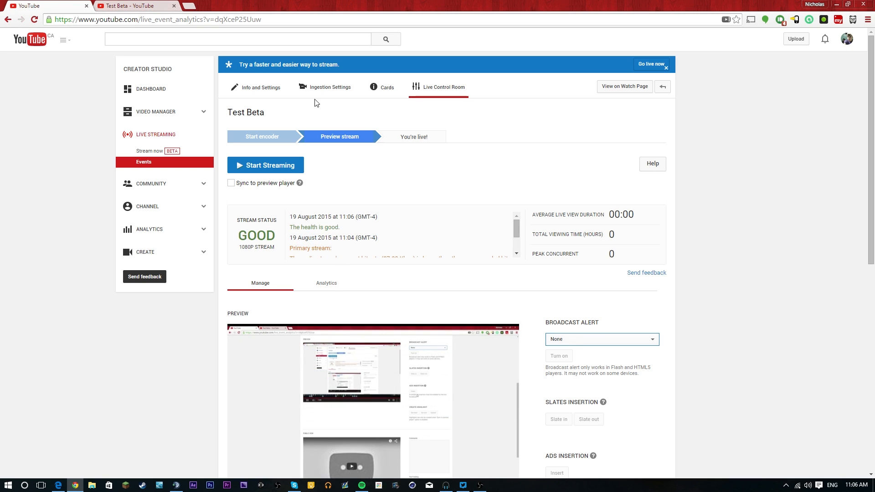
pyautogui.click(624, 86)
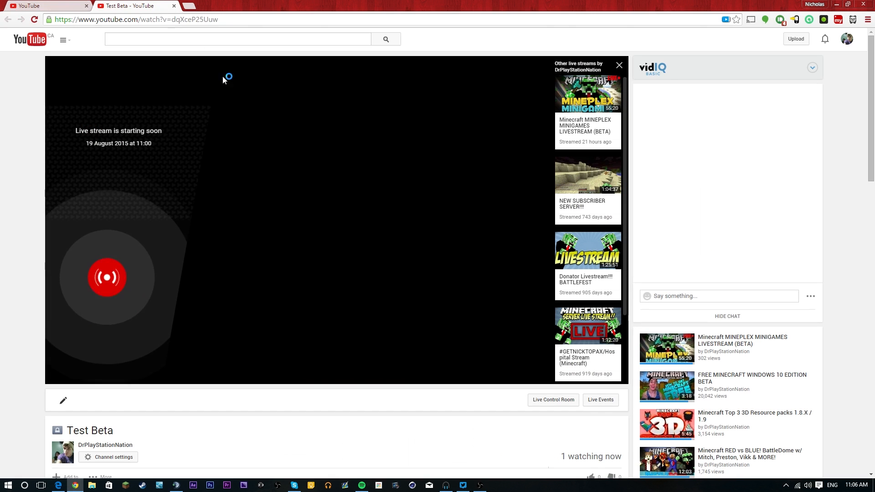
pyautogui.moveTo(170, 179)
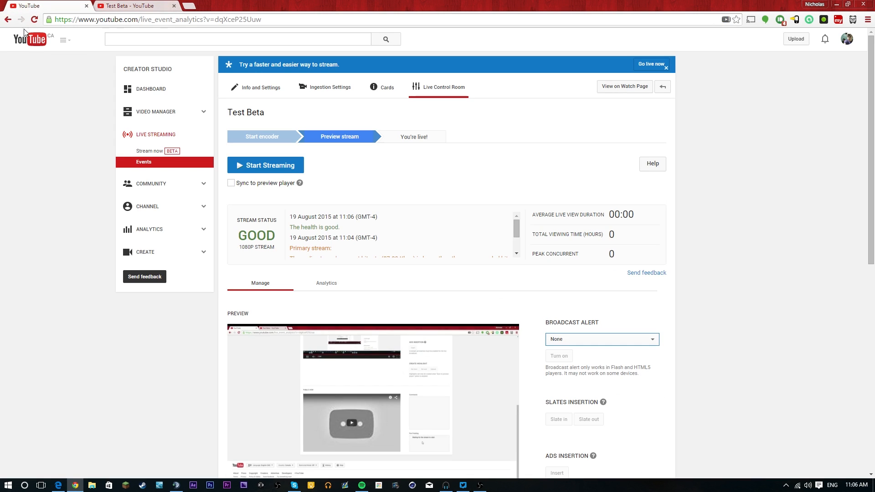
pyautogui.scroll(-3)
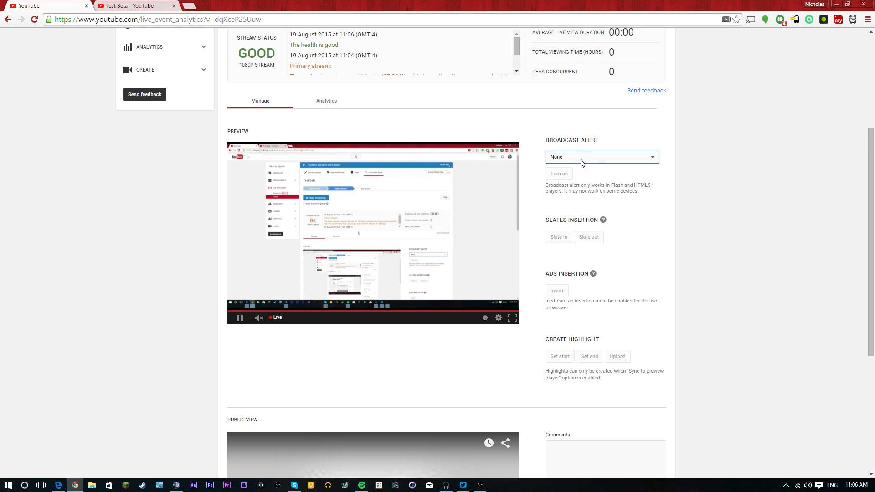
pyautogui.scroll(-3)
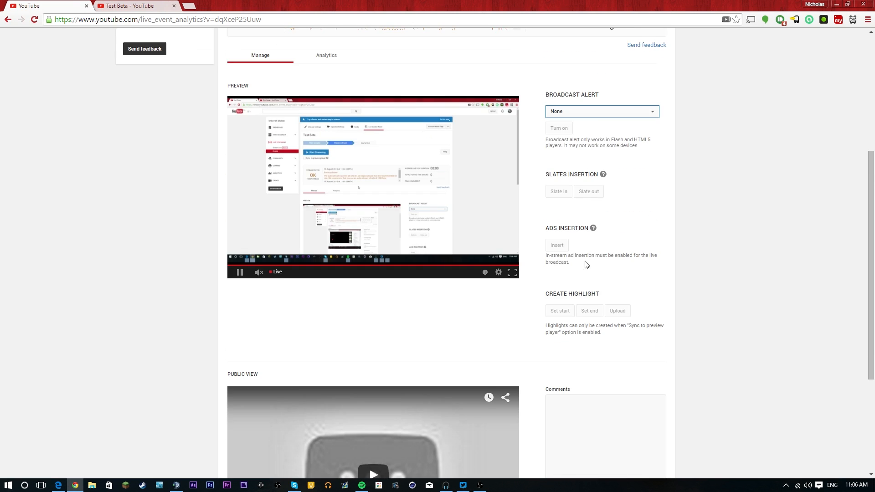
pyautogui.scroll(-3)
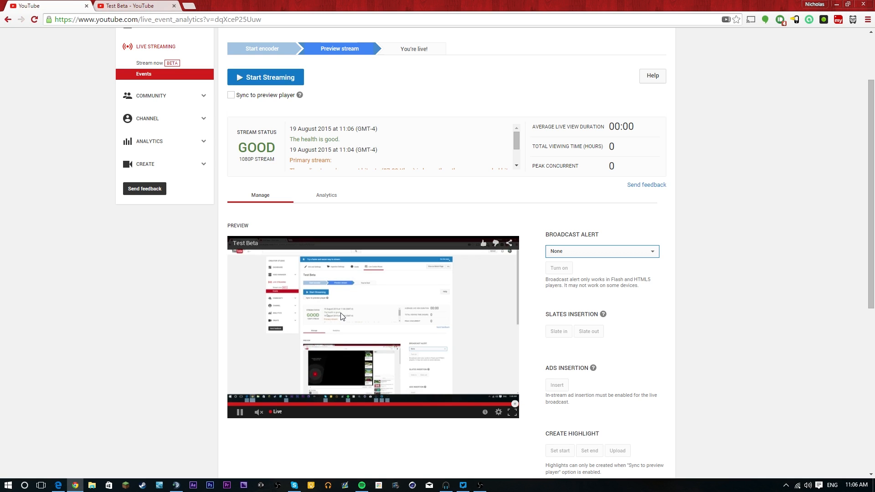
pyautogui.scroll(-3)
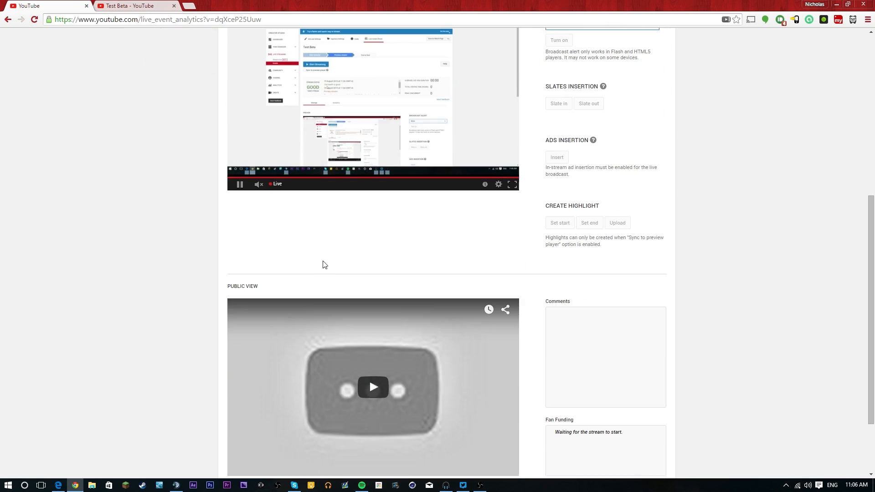